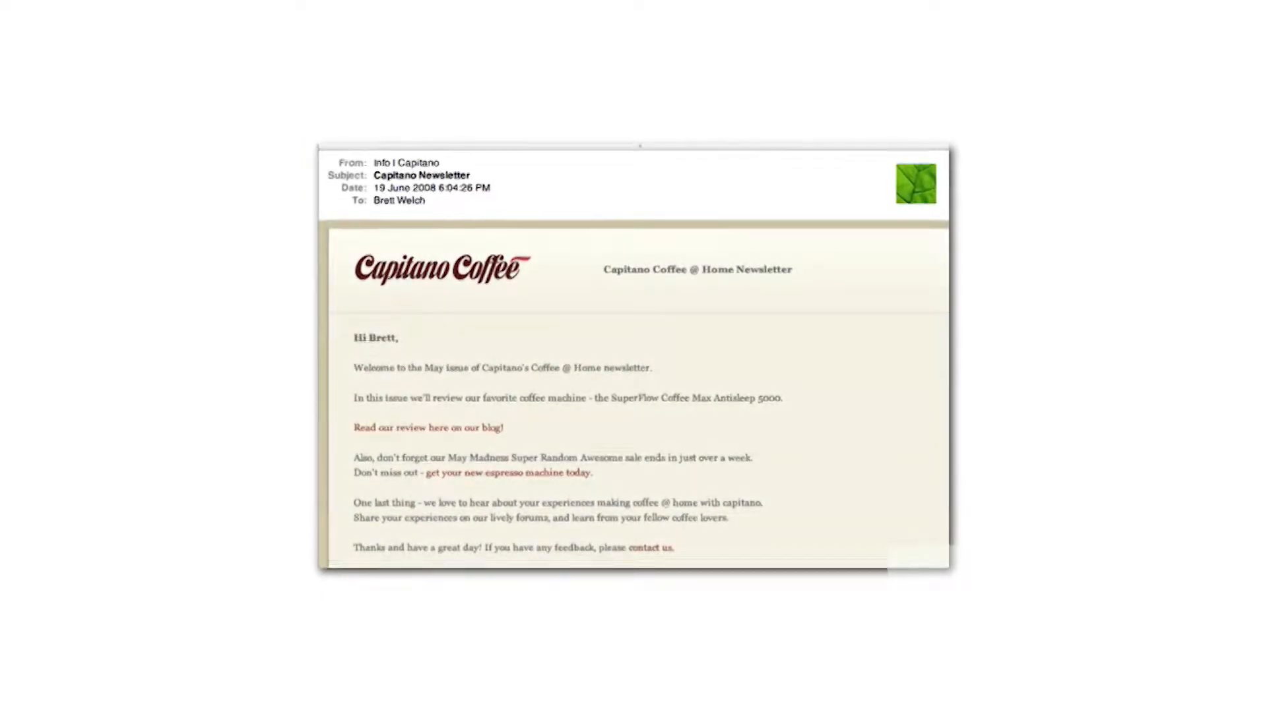
# Leave the newsletter preview for the console sign-in page with the e-mail address filled in
pyautogui.click(649, 547)
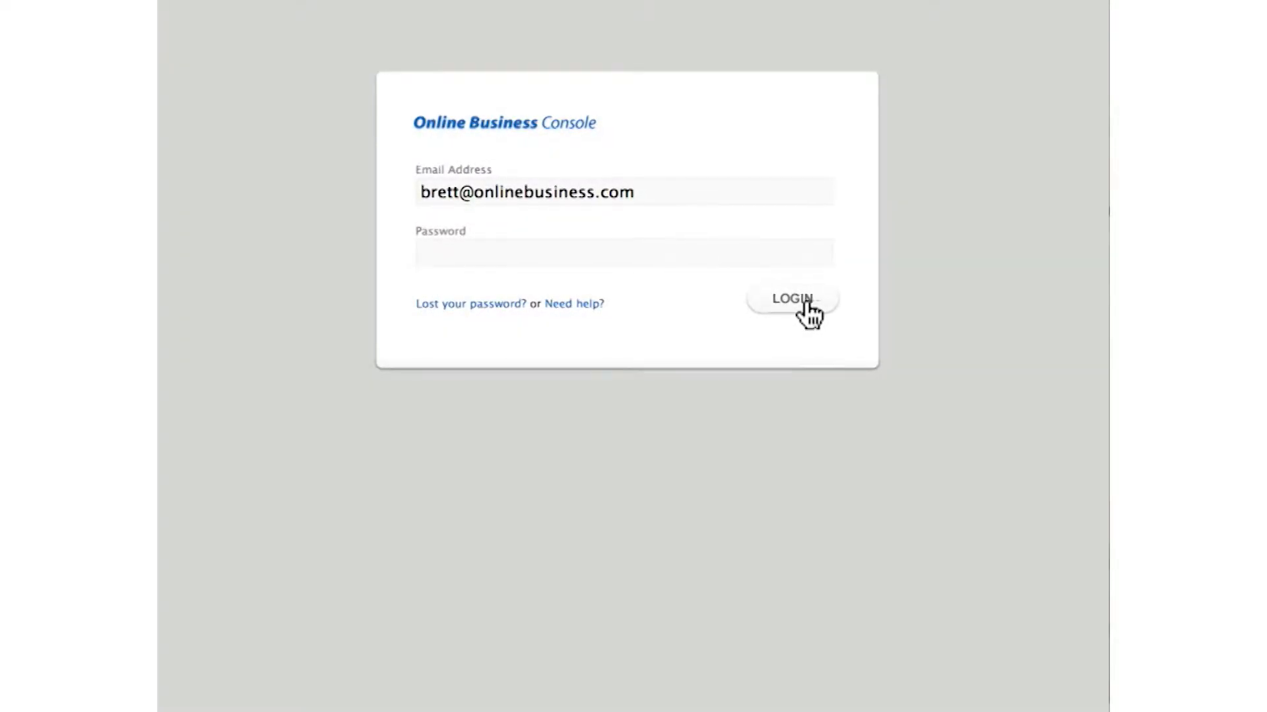
# Log in and look down the home dashboard's weekly overview and live customer feed
pyautogui.click(792, 298)
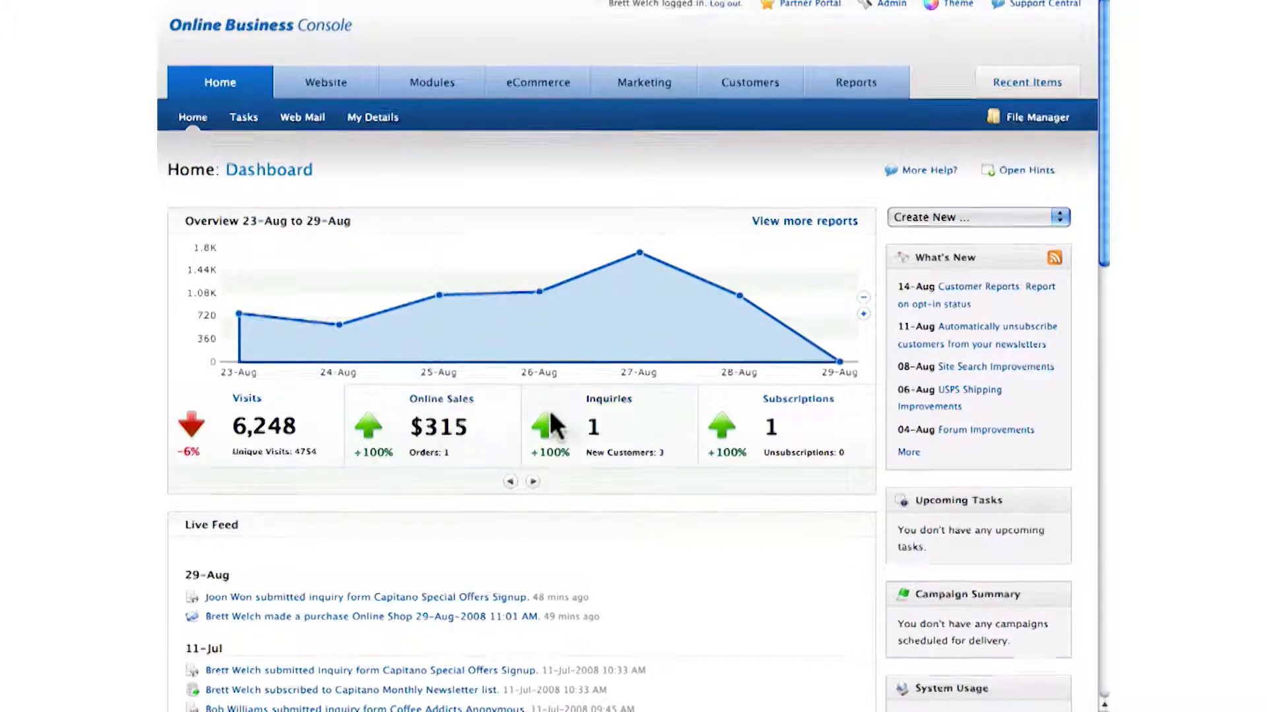
pyautogui.moveTo(802, 433)
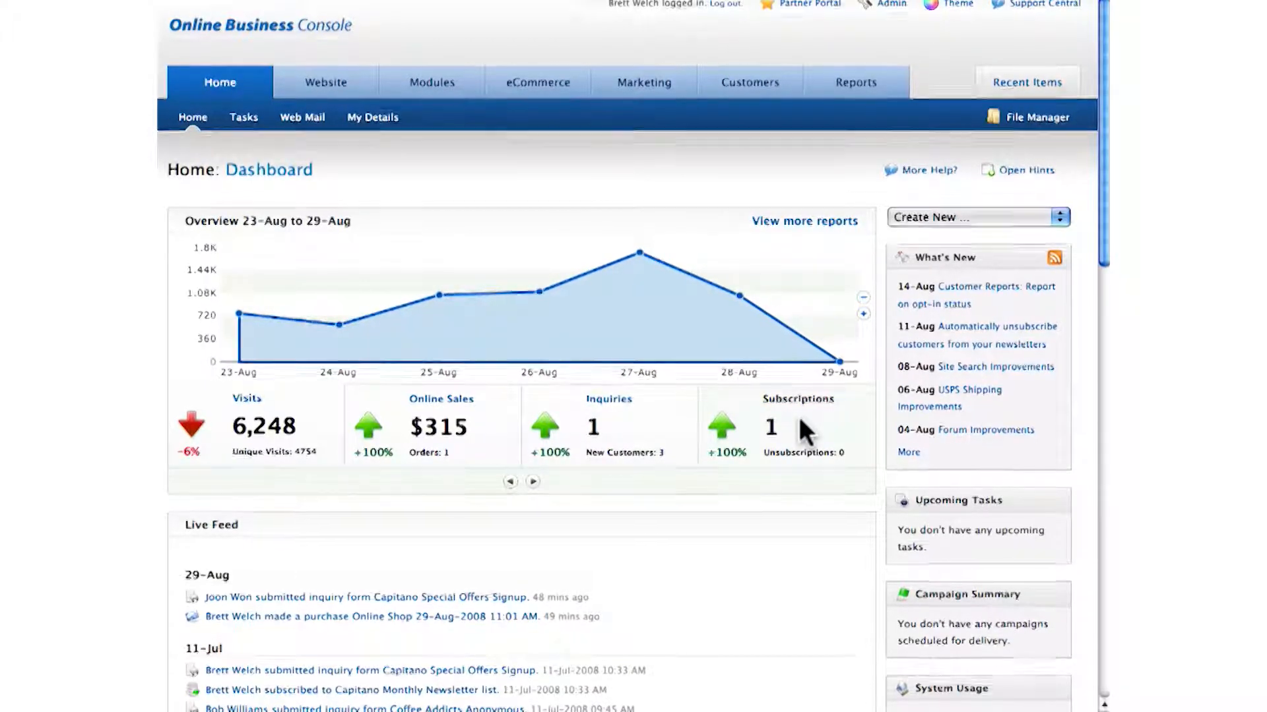
pyautogui.scroll(-3)
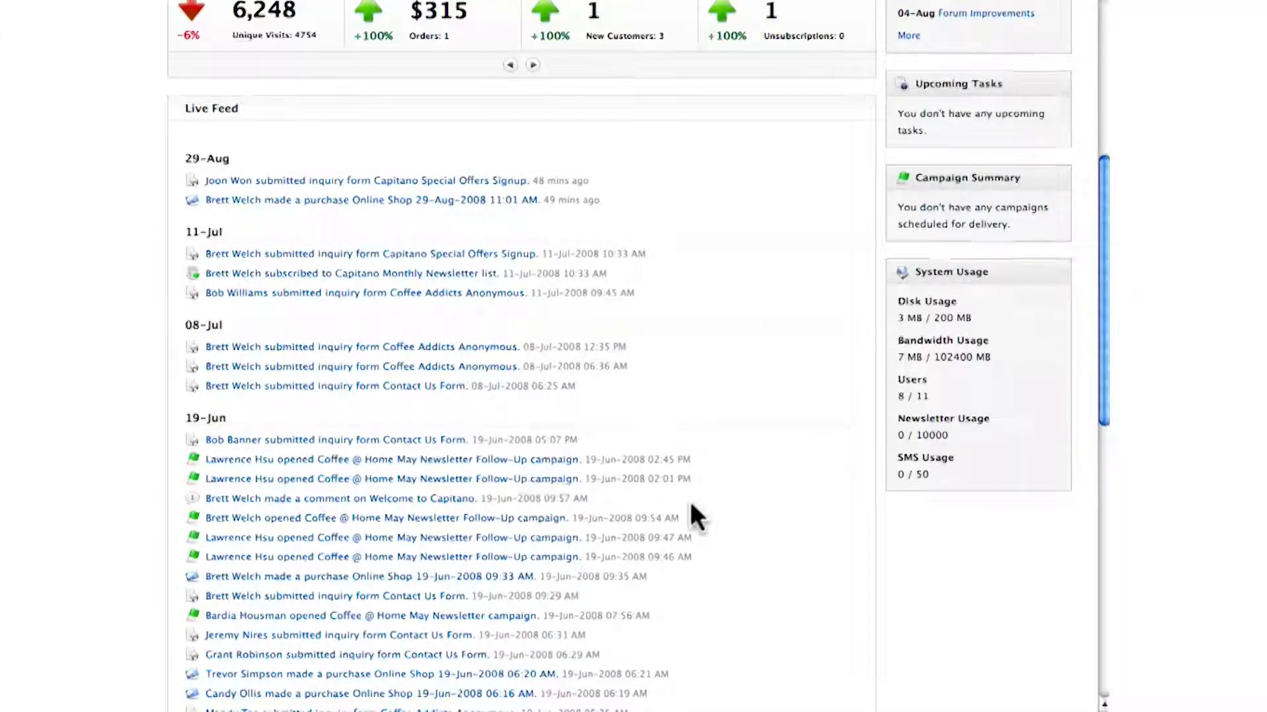
pyautogui.moveTo(484, 457)
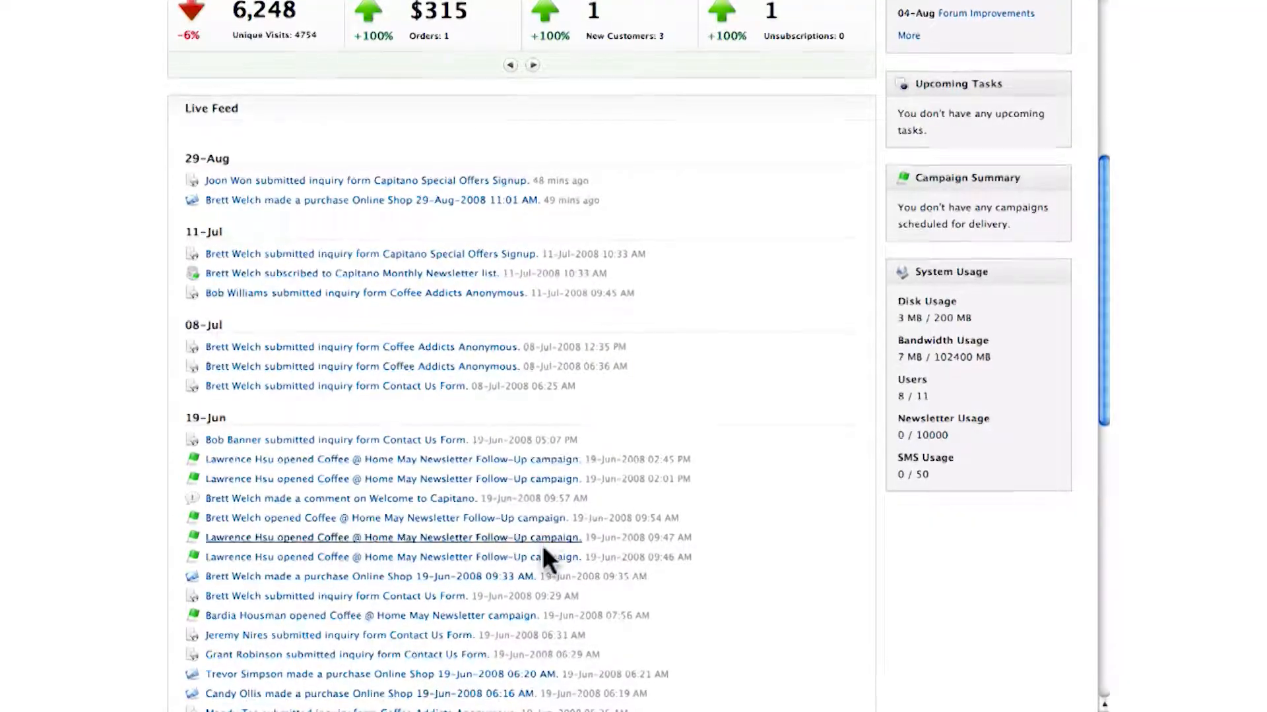
pyautogui.moveTo(484, 585)
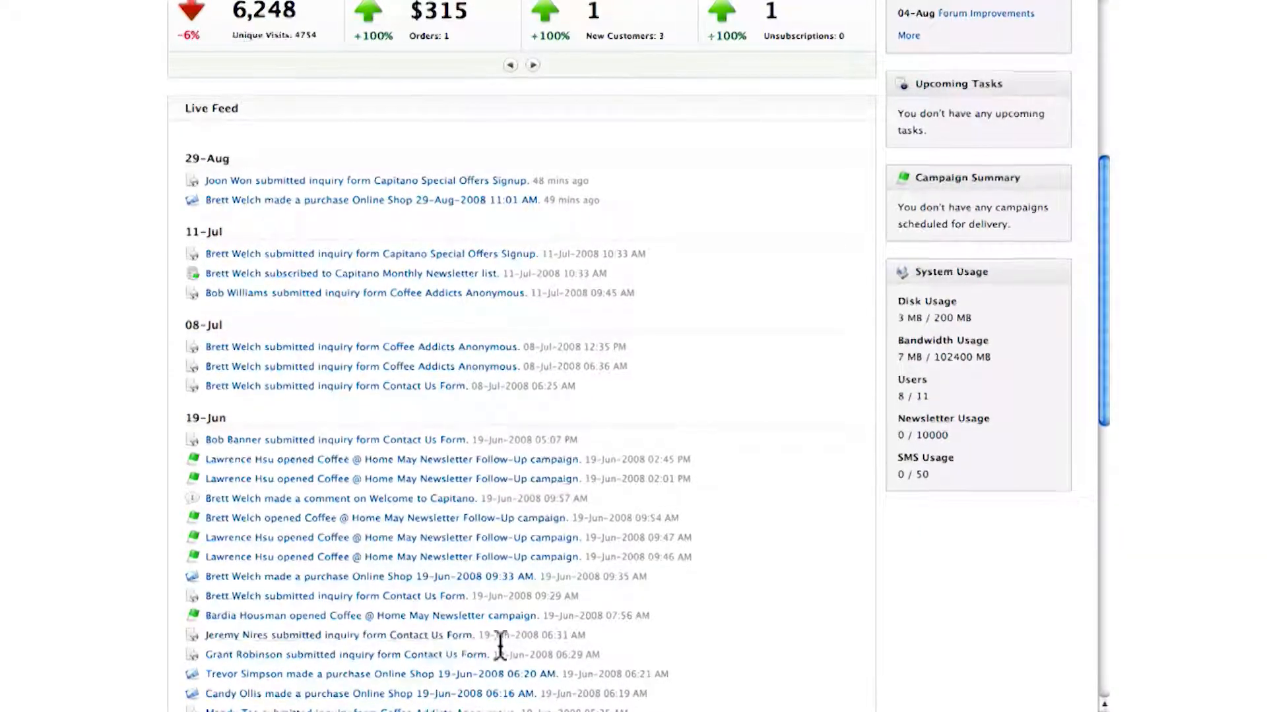
pyautogui.moveTo(737, 657)
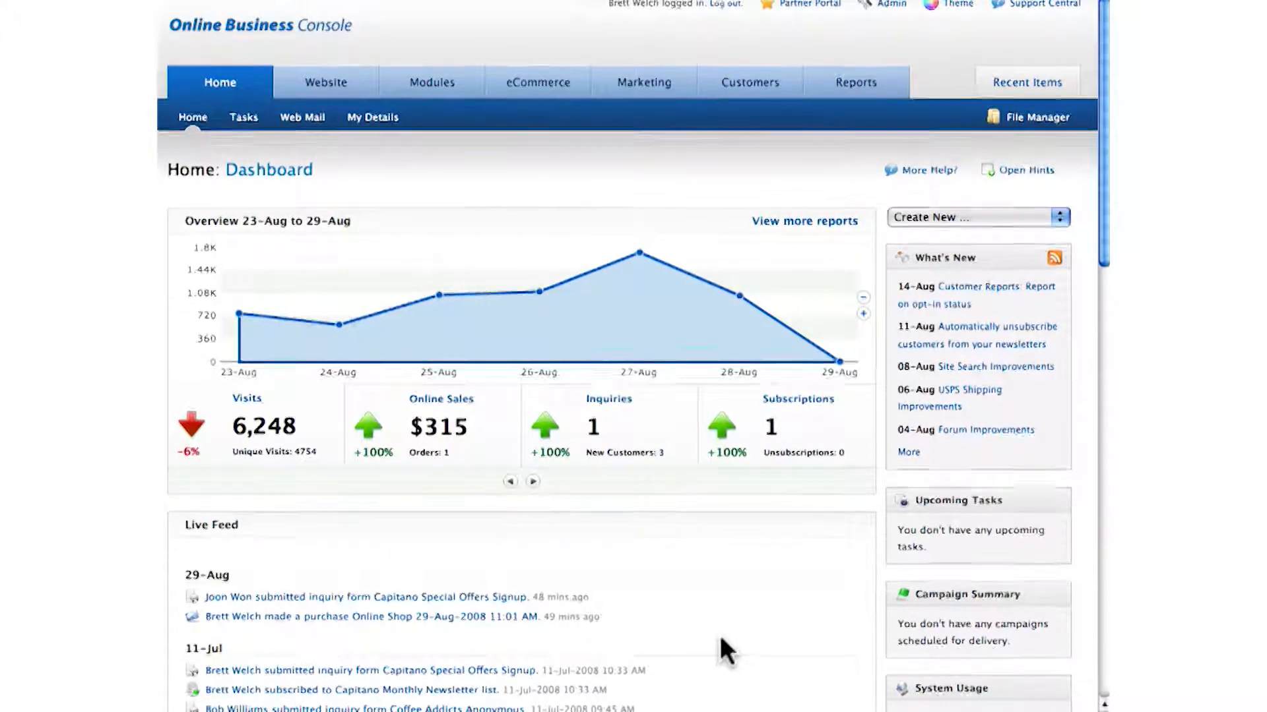
pyautogui.moveTo(325, 82)
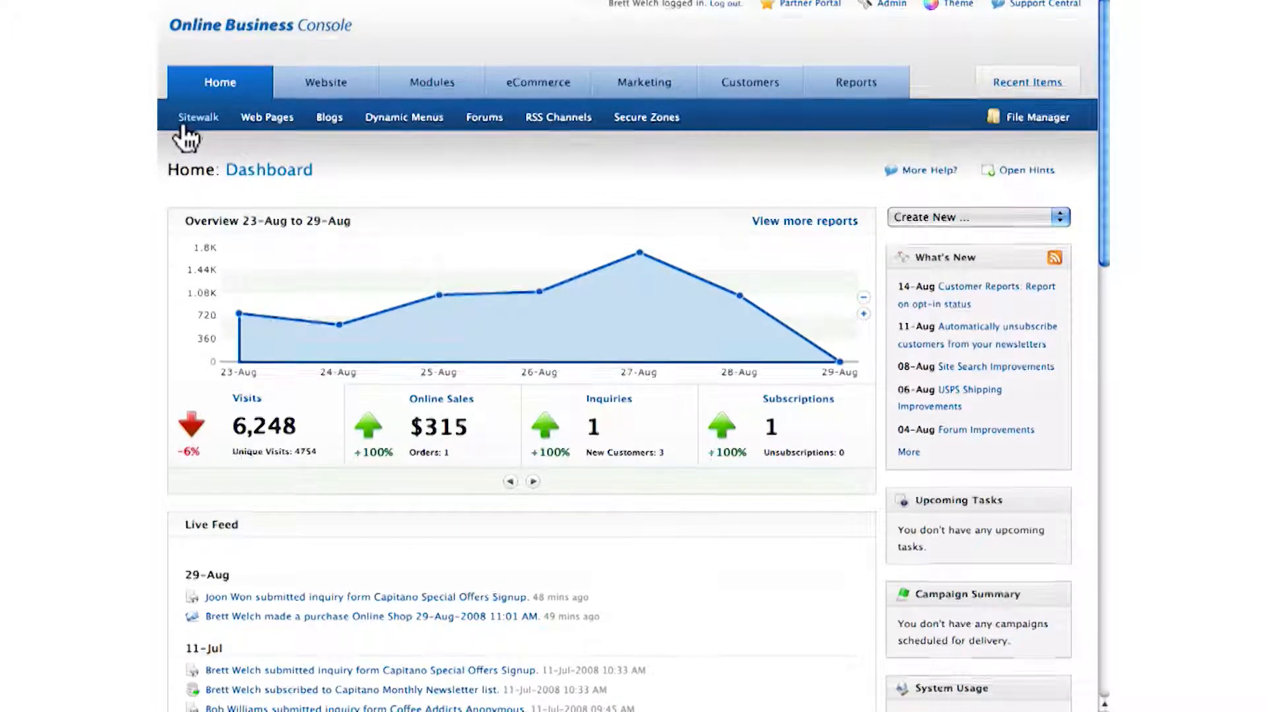
# In Sitewalk, add the line "Add new content." to the home page banner paragraph
pyautogui.click(197, 117)
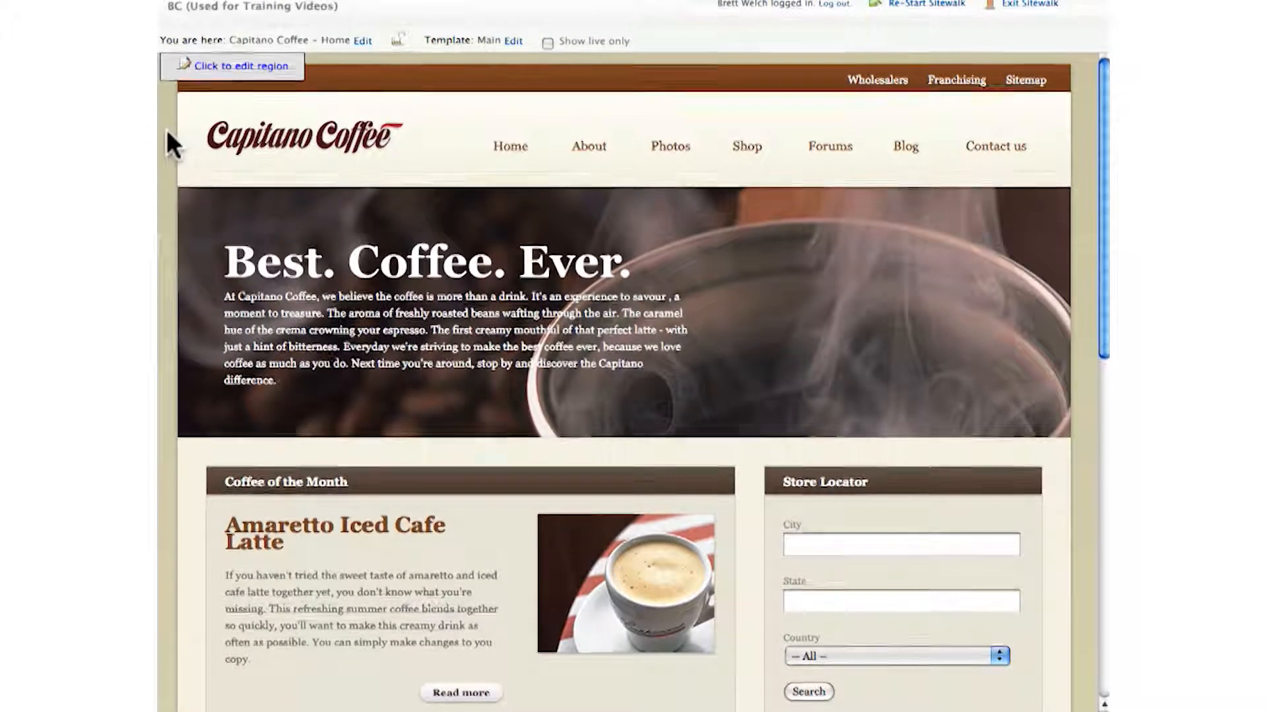
pyautogui.moveTo(445, 384)
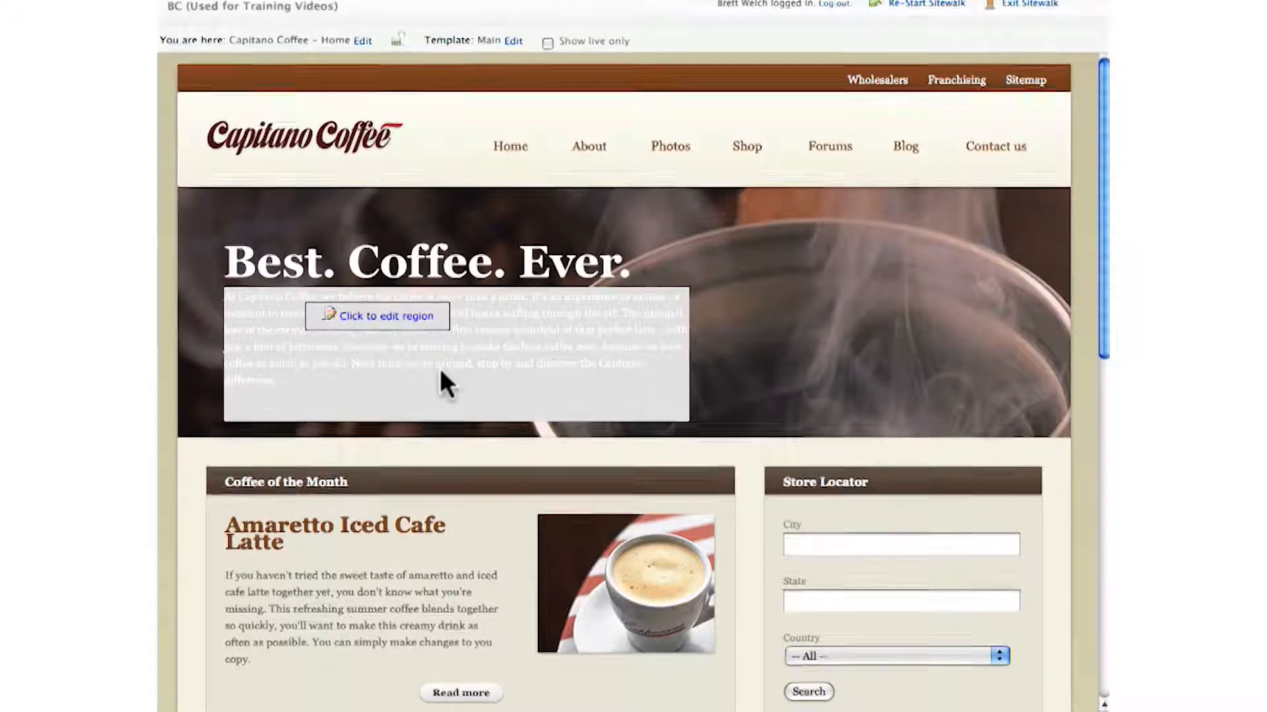
pyautogui.click(376, 315)
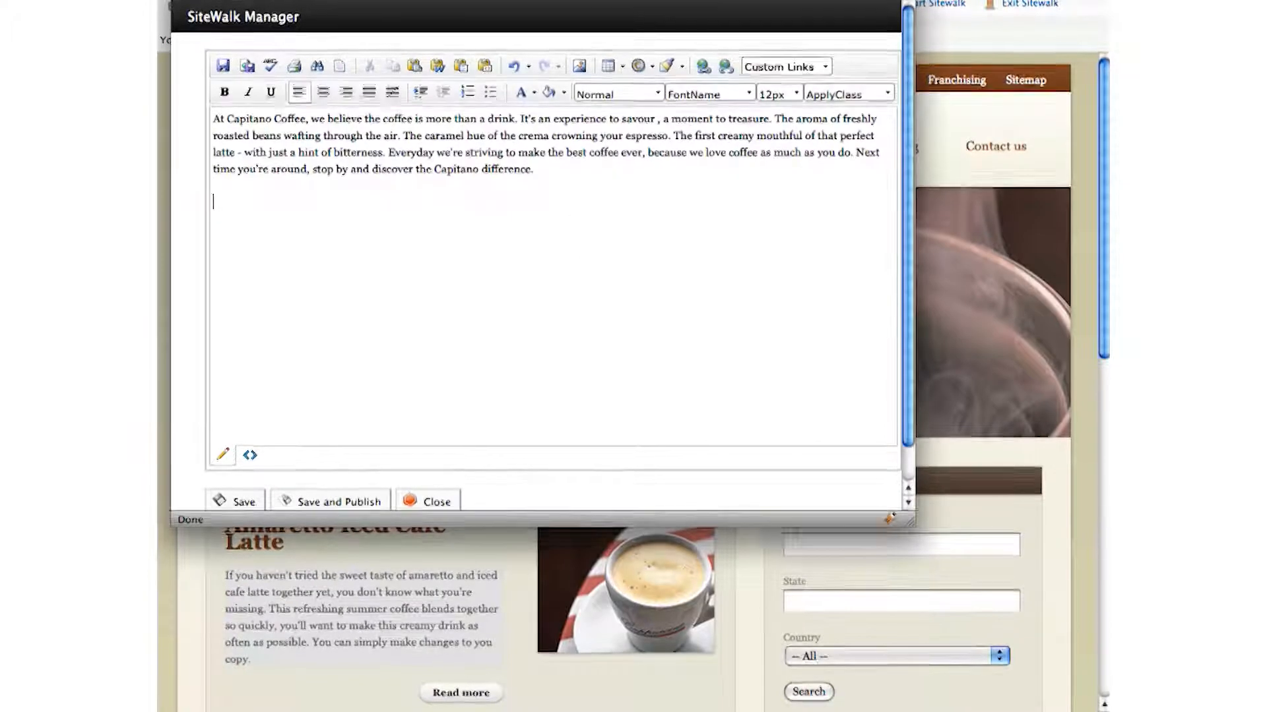
pyautogui.write('Add new c')
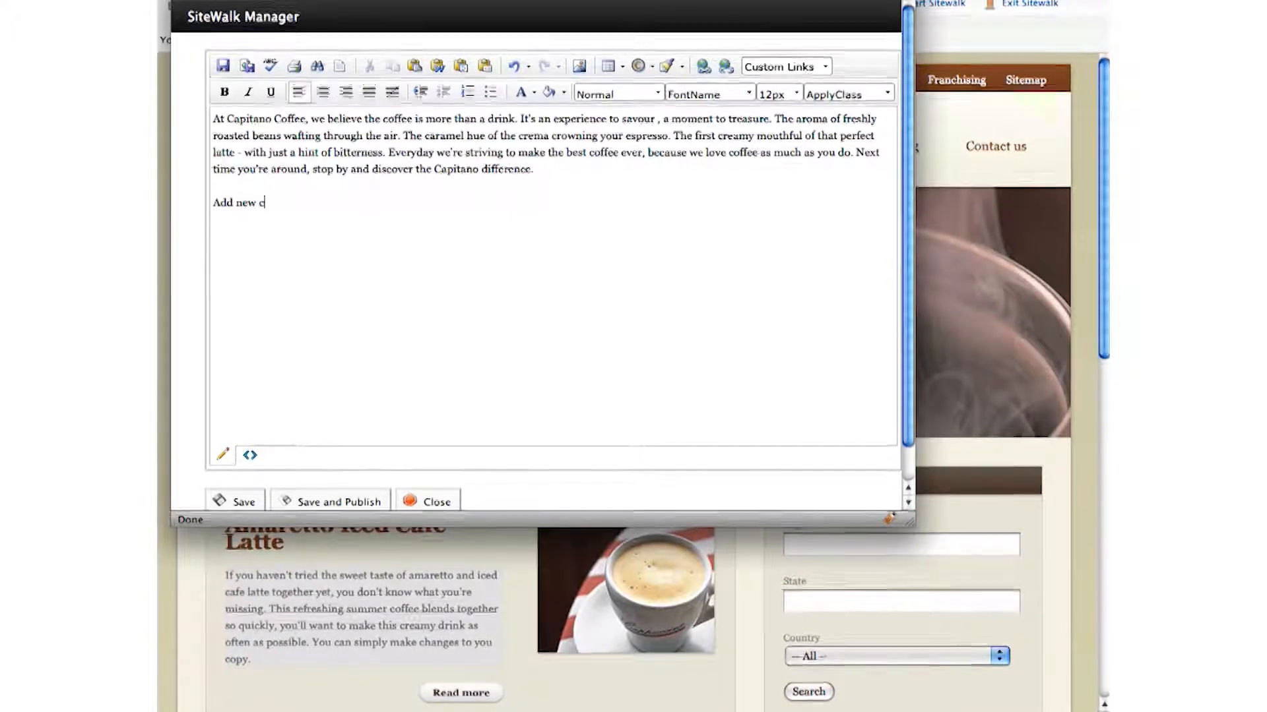
pyautogui.write('ontent.')
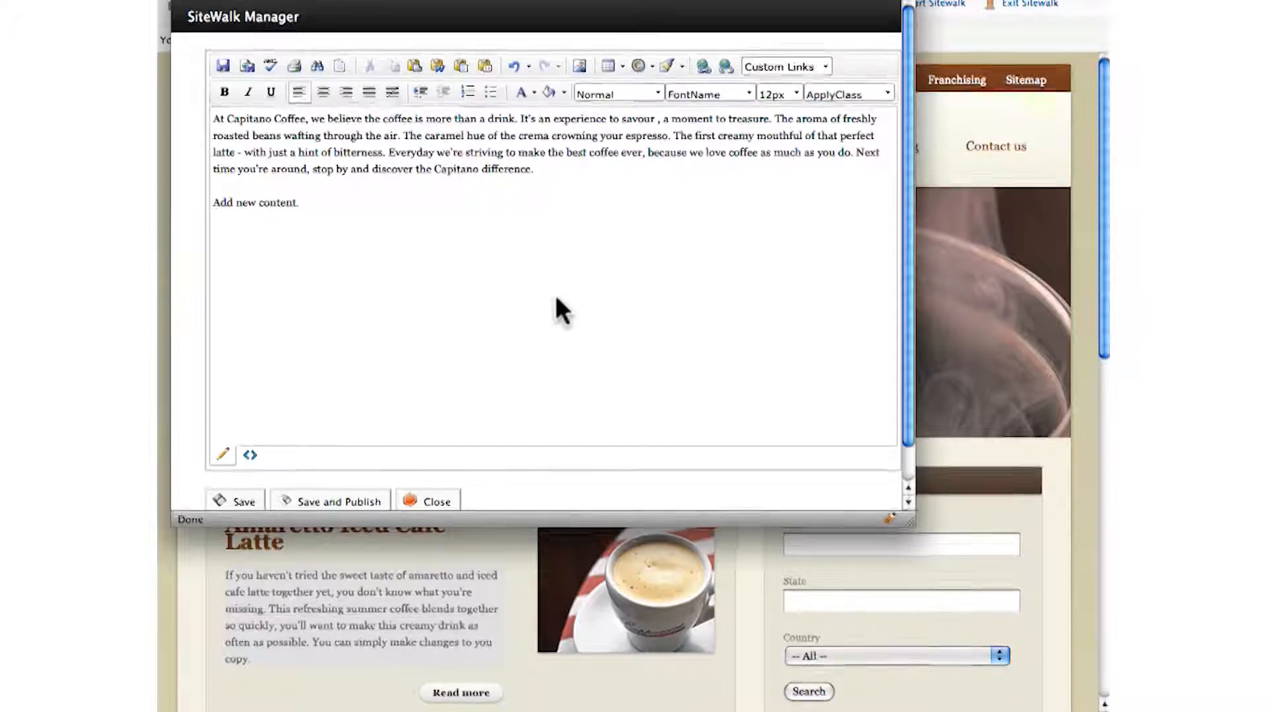
# Save and publish the banner edit, then exit Sitewalk back to the web pages list
pyautogui.click(337, 502)
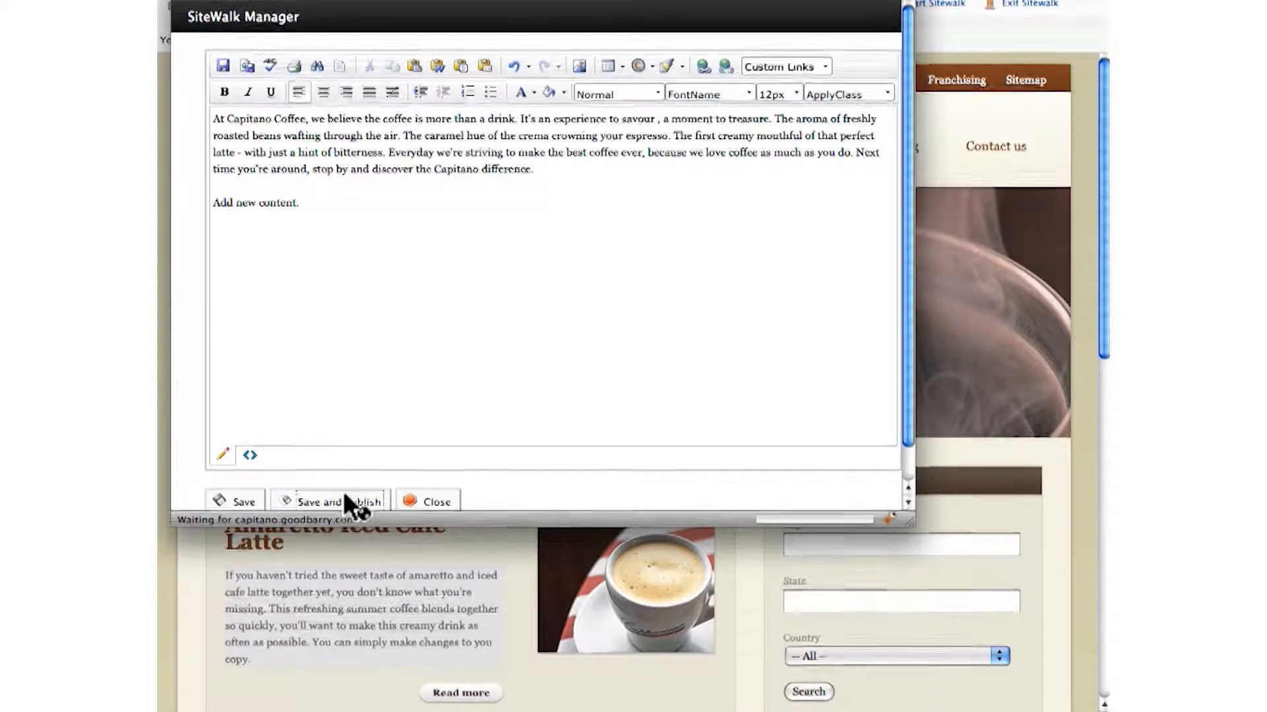
pyautogui.click(330, 501)
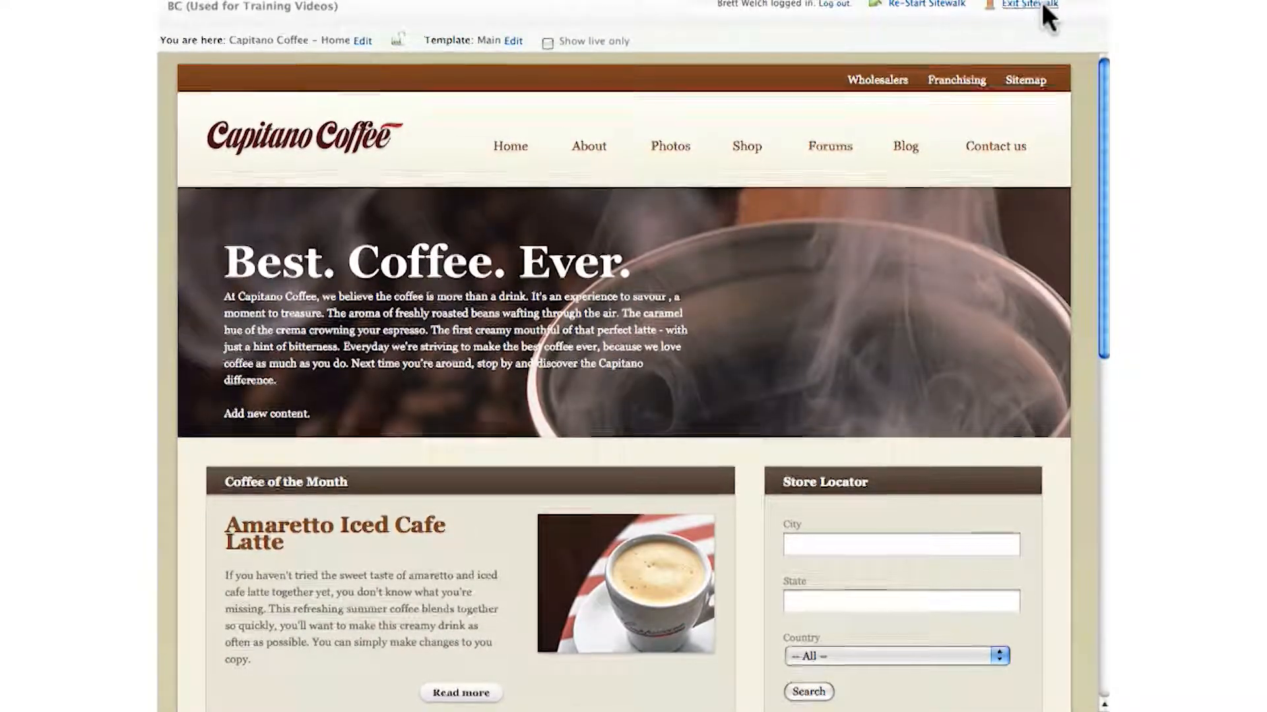
pyautogui.click(1028, 5)
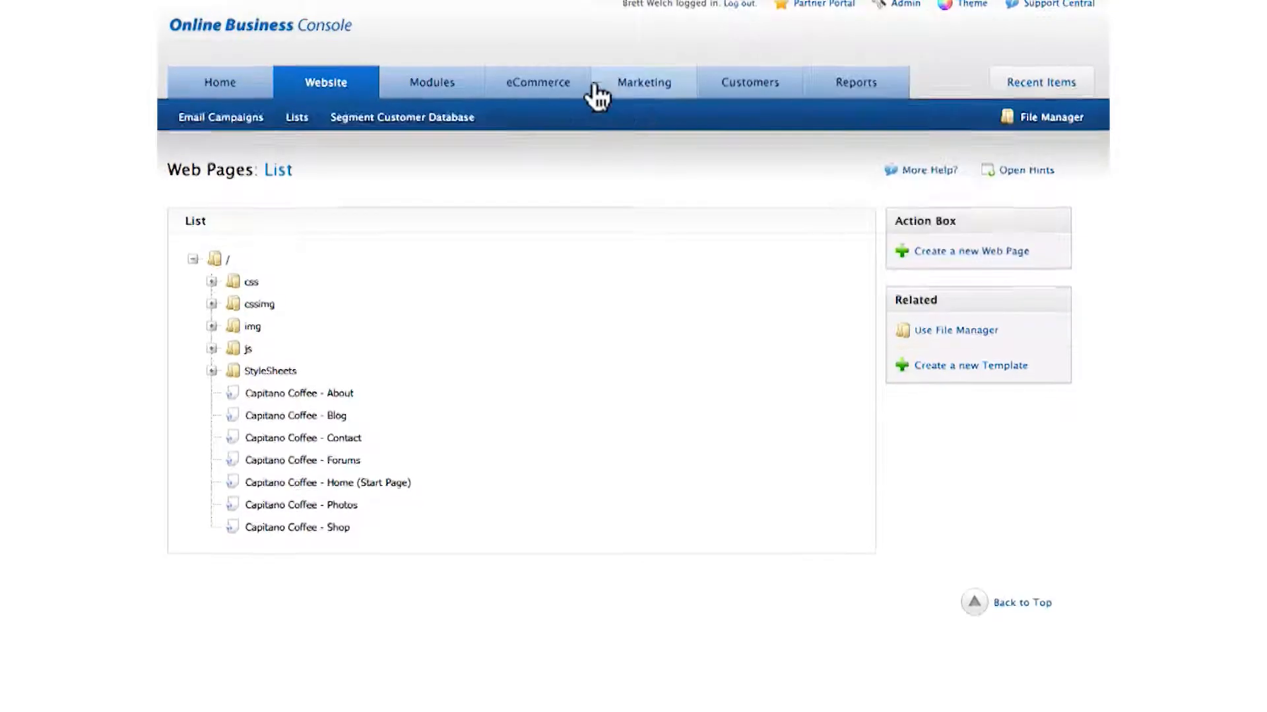
# View the Icanto Classic Espresso Machine in eCommerce, then show the Marketing campaigns list
pyautogui.click(537, 82)
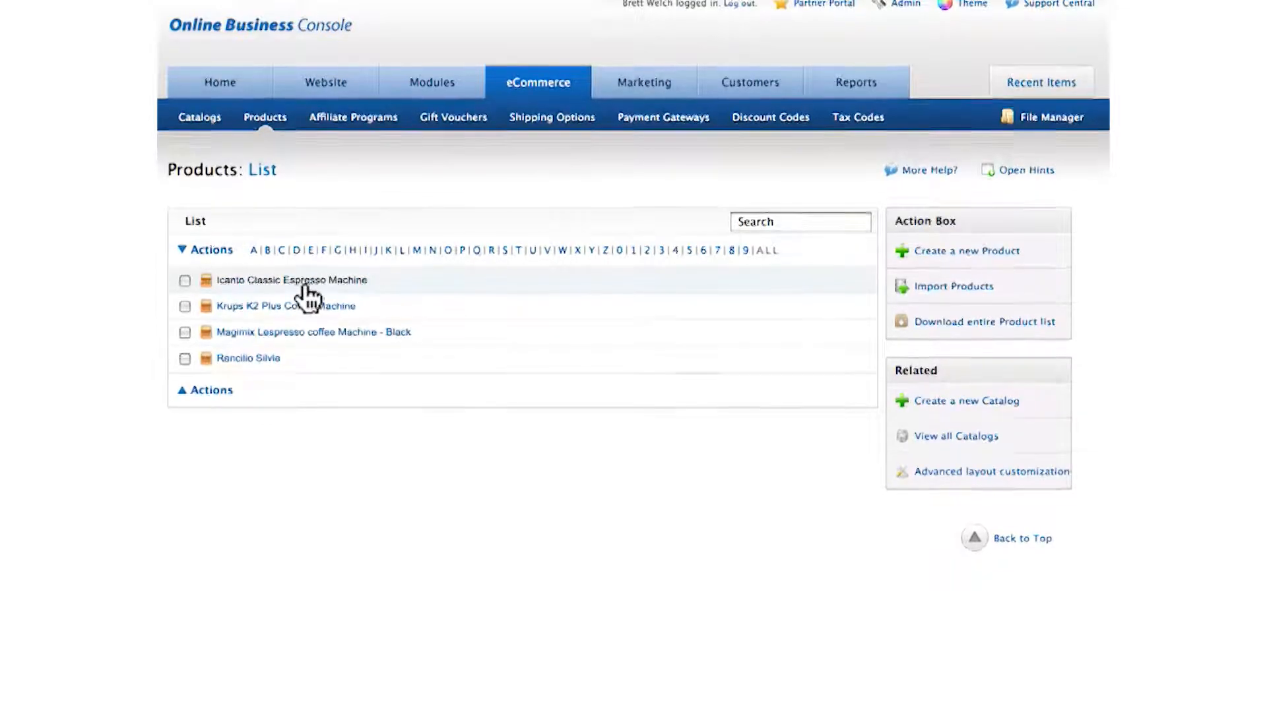
pyautogui.click(290, 279)
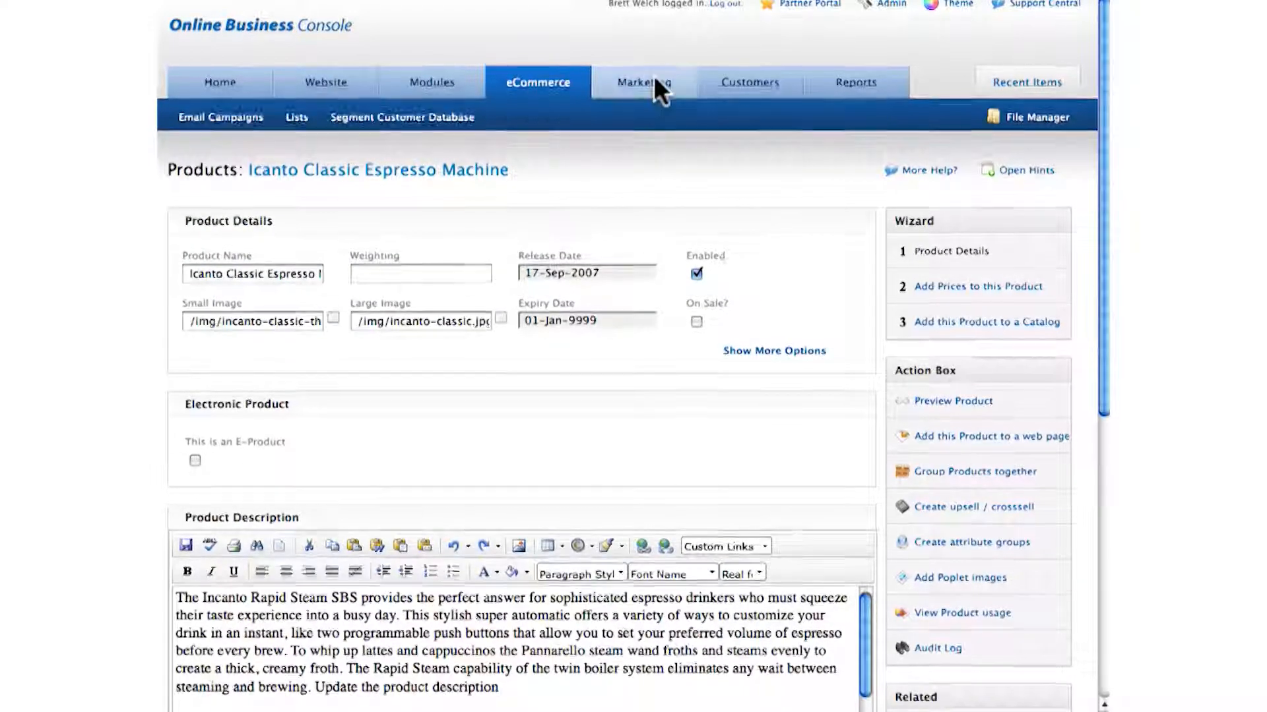
pyautogui.click(643, 81)
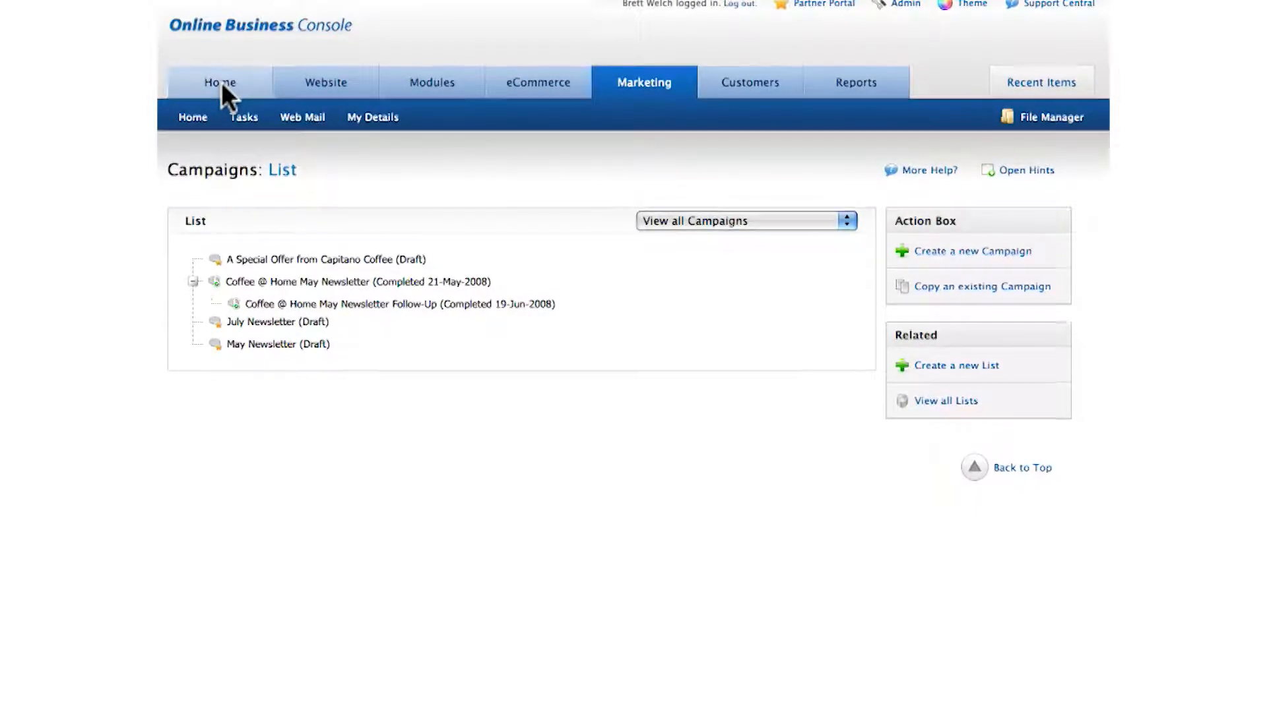
# Return to the home dashboard and look through the live feed of customer activity
pyautogui.click(219, 82)
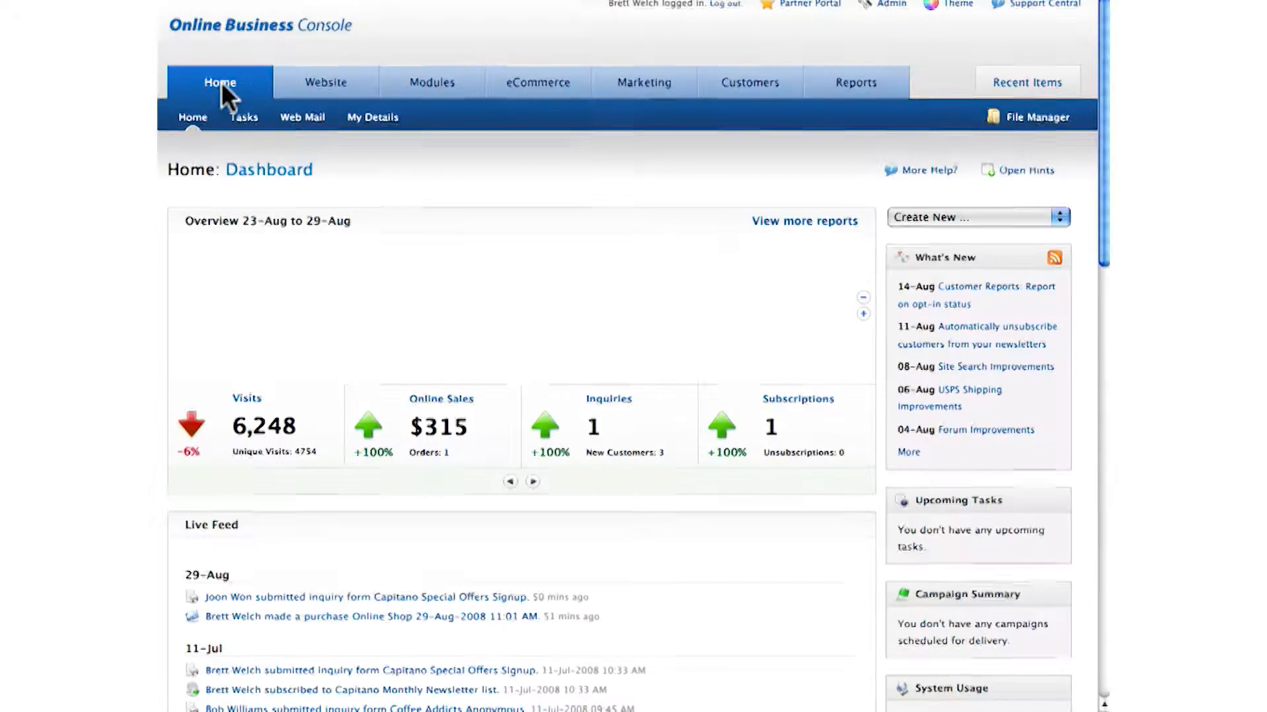
pyautogui.scroll(-3)
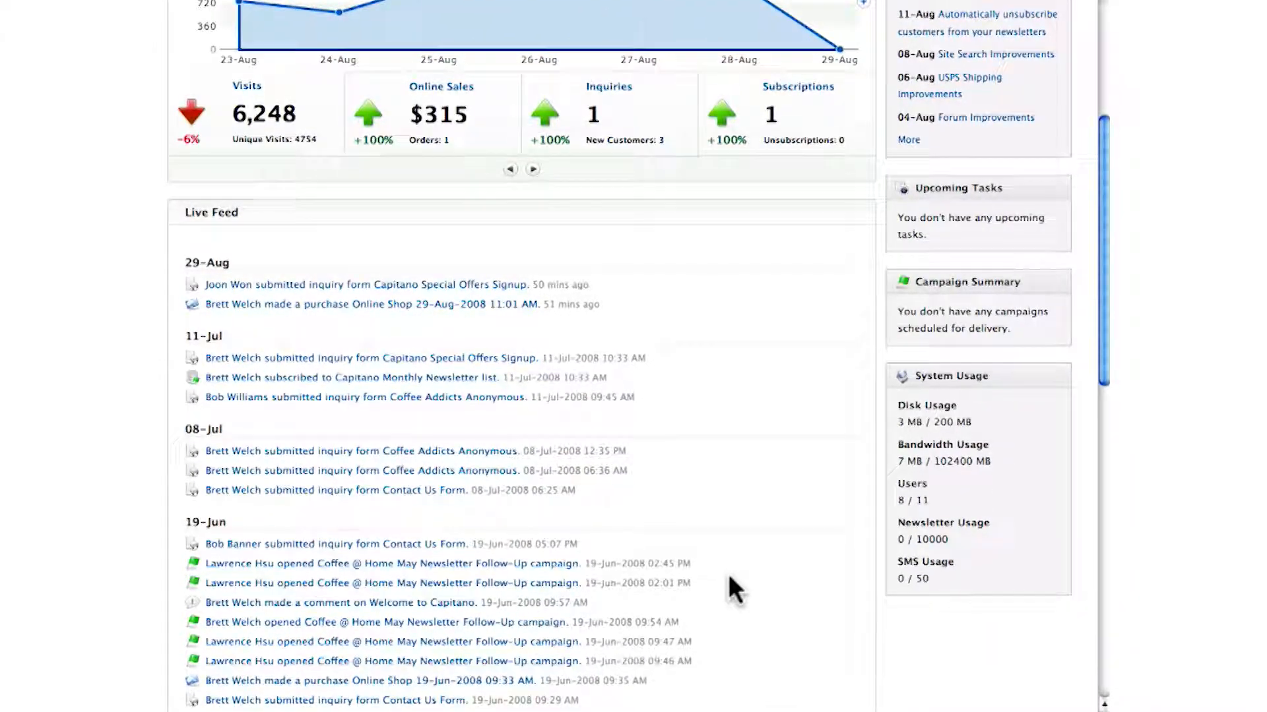
pyautogui.moveTo(477, 517)
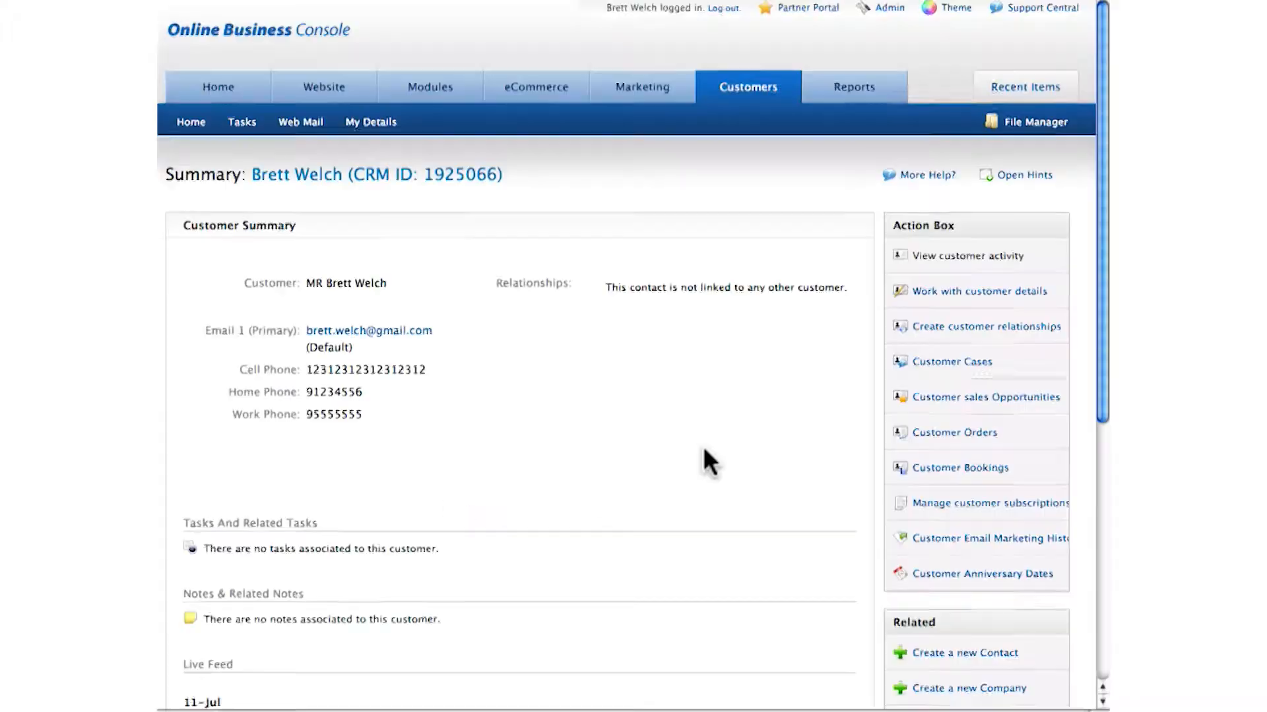
pyautogui.scroll(-3)
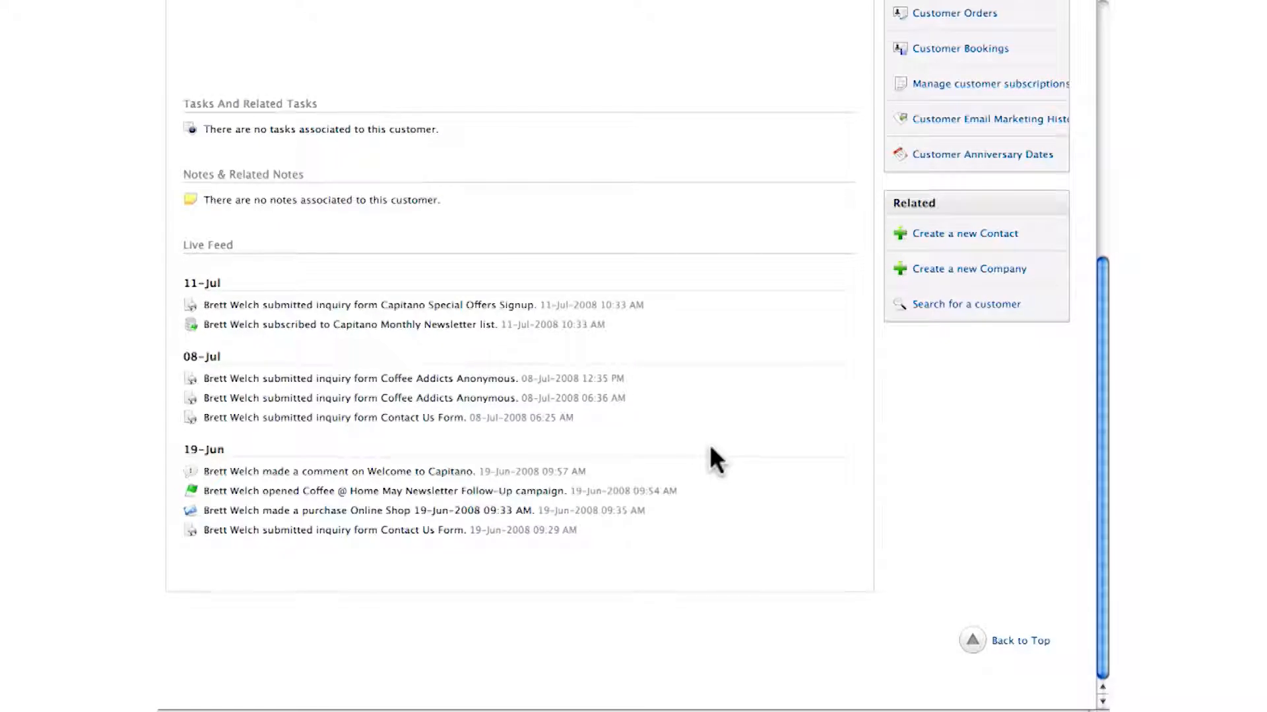
pyautogui.scroll(3)
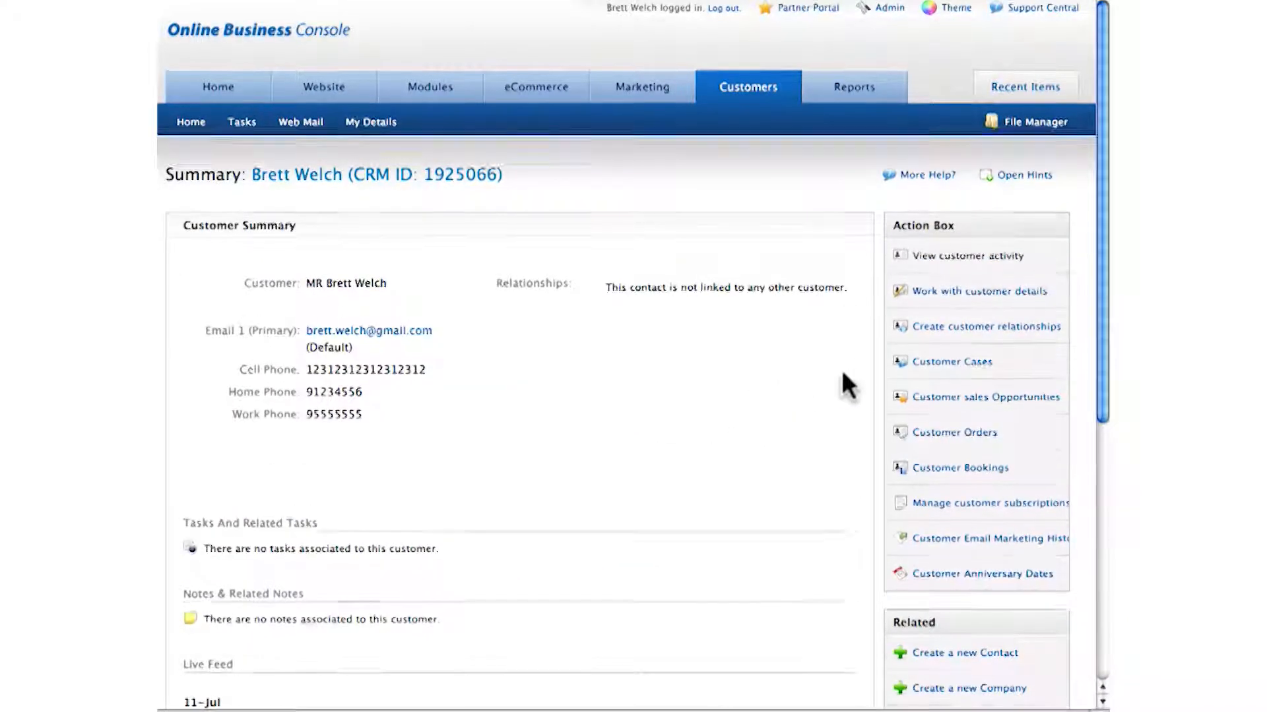
pyautogui.moveTo(867, 380)
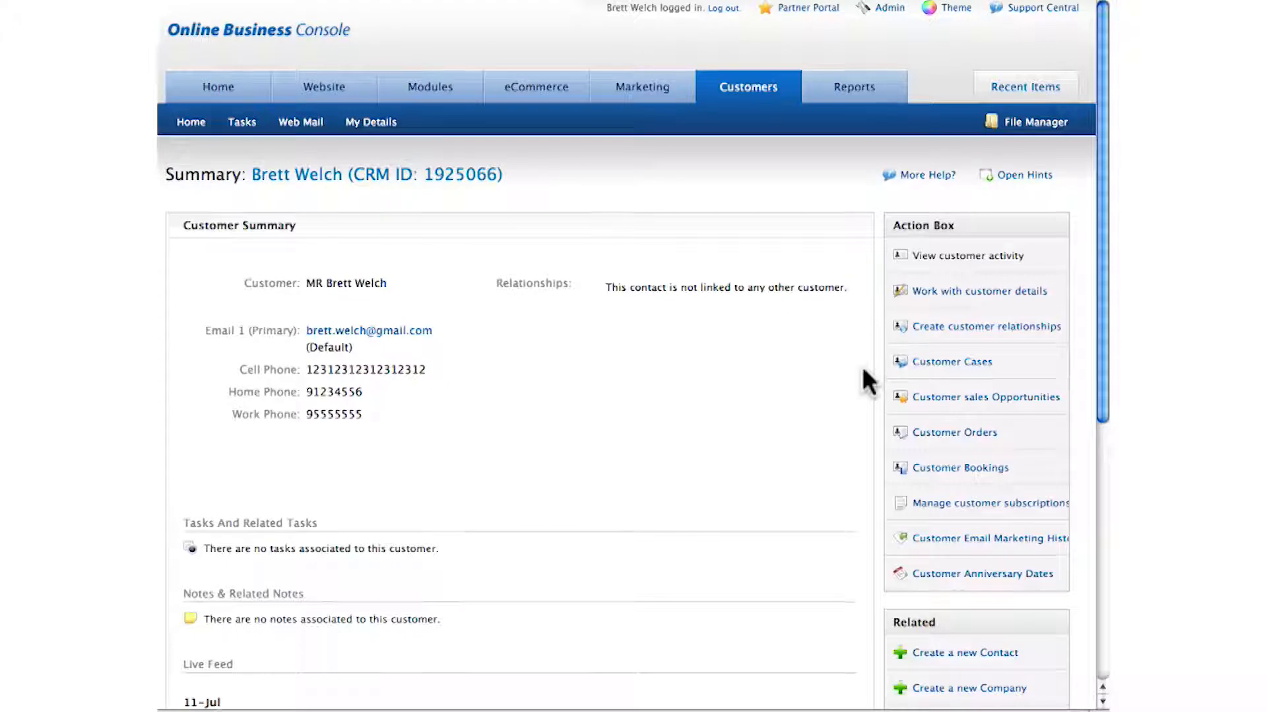
pyautogui.moveTo(888, 427)
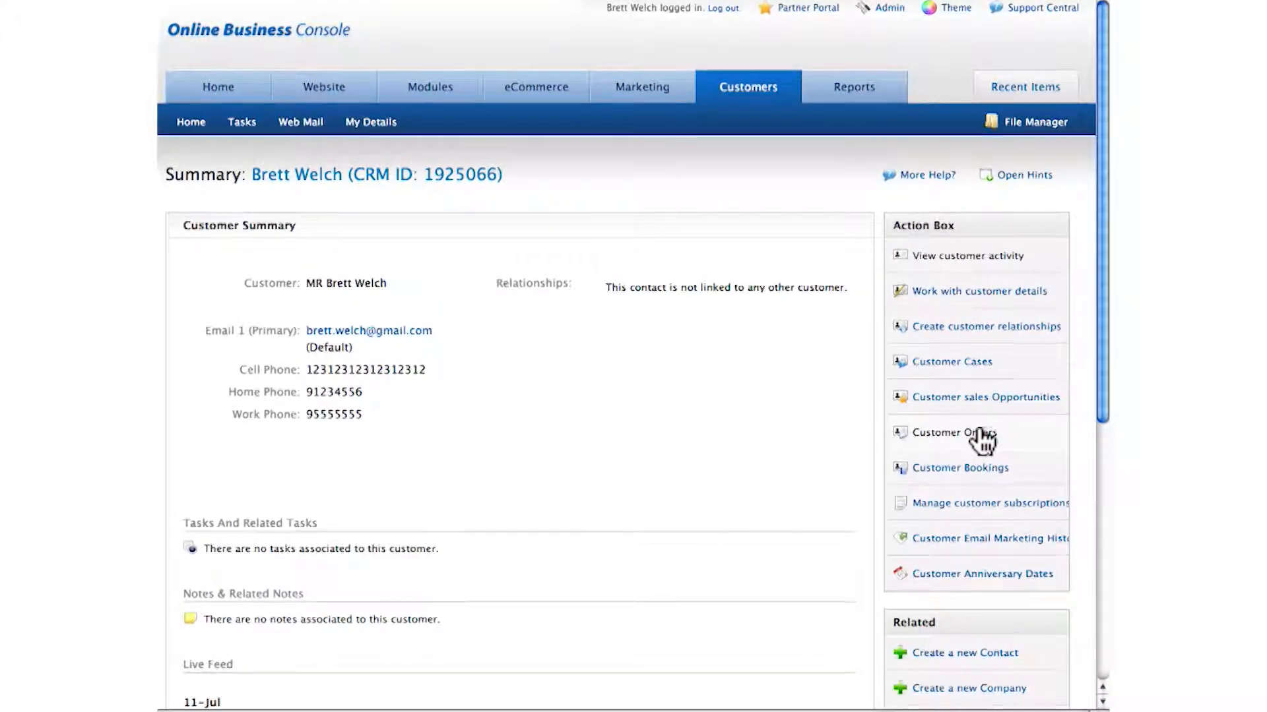
pyautogui.moveTo(966, 517)
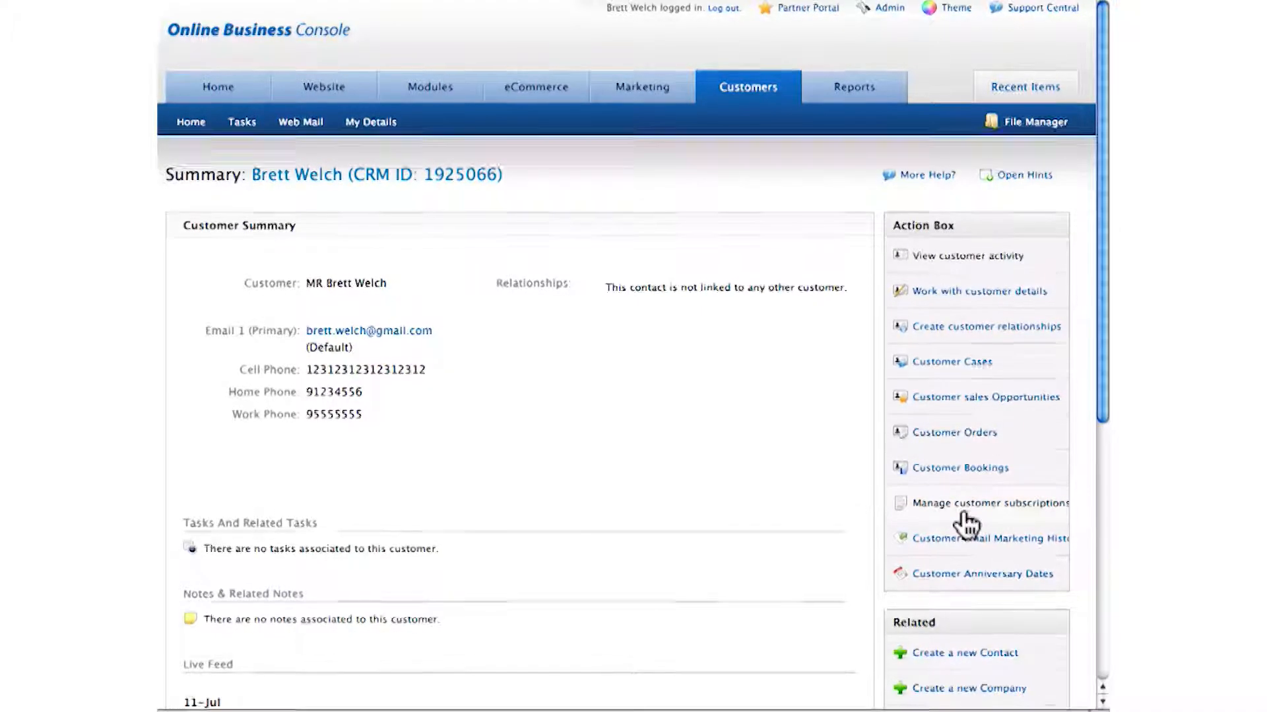
pyautogui.moveTo(944, 541)
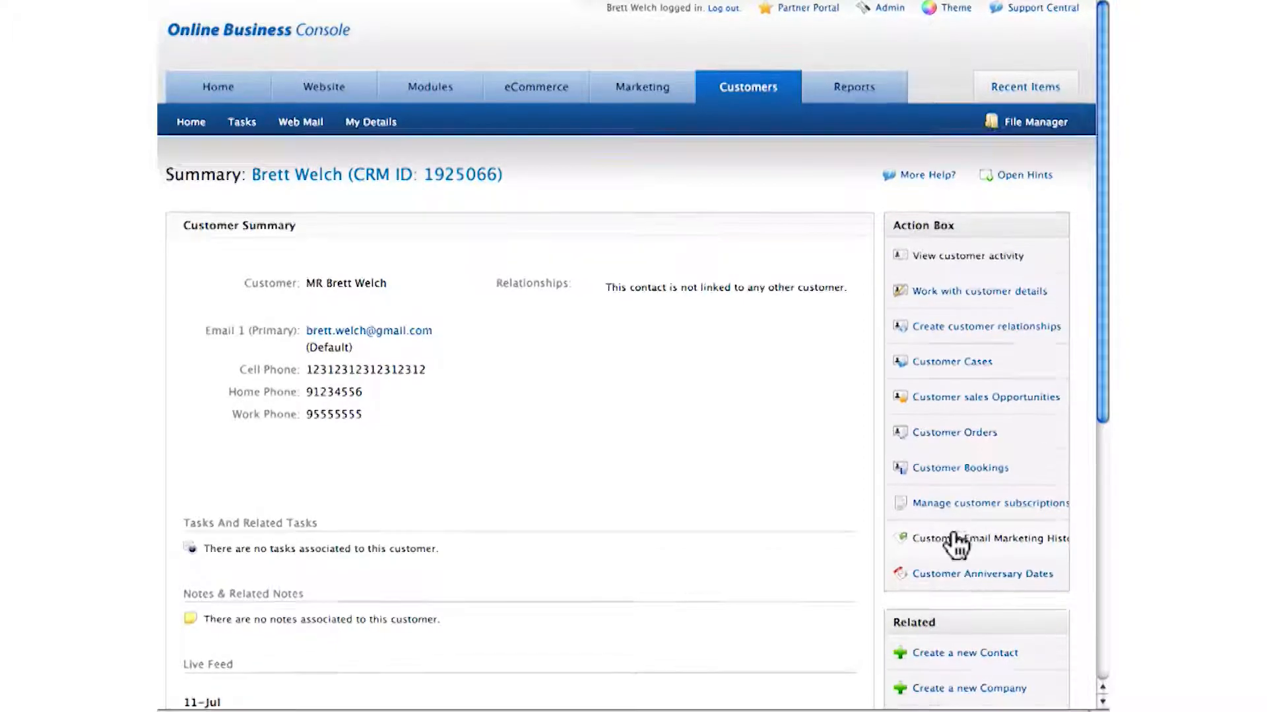
# Review the customer's email marketing history and activity summary, then go back Home
pyautogui.click(987, 538)
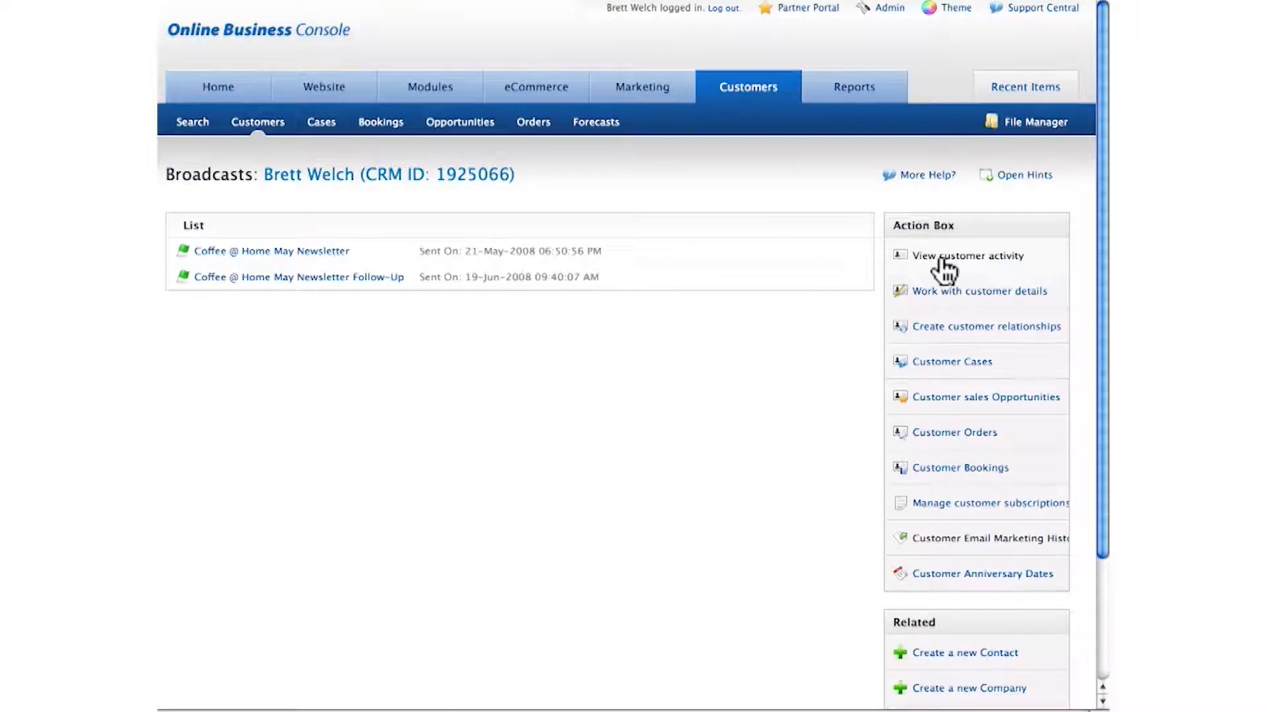
pyautogui.click(966, 255)
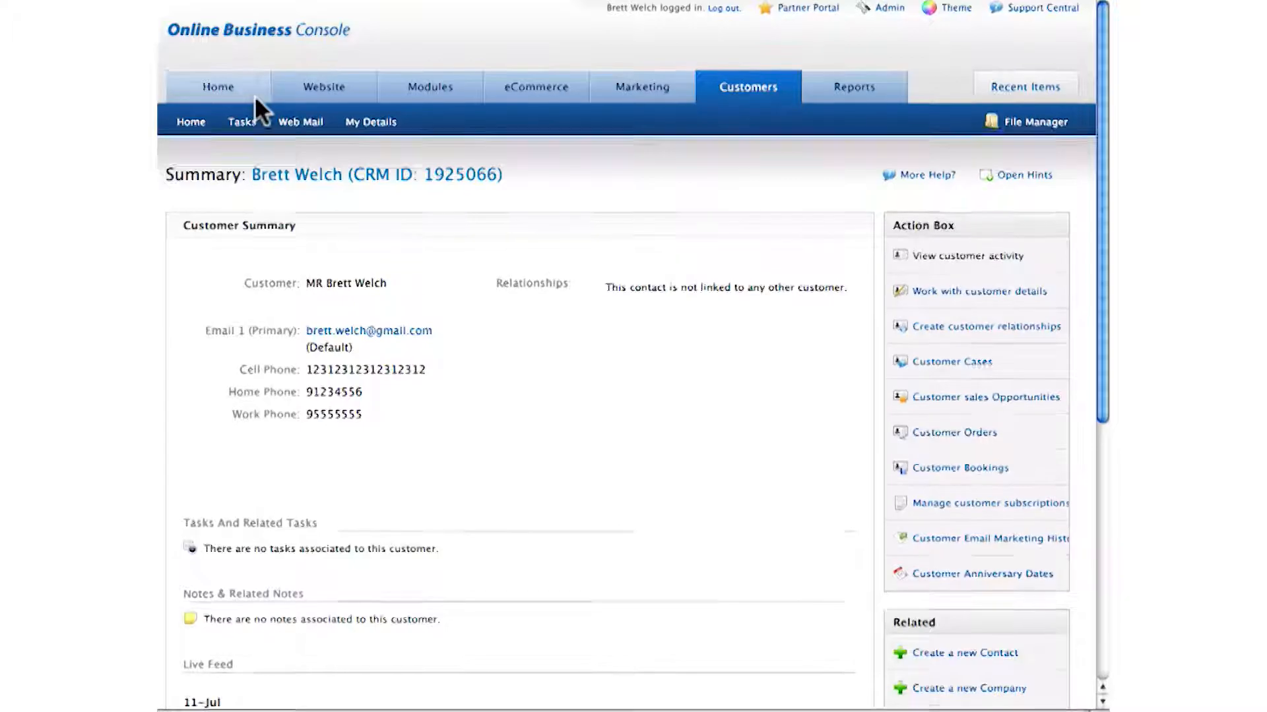
pyautogui.click(218, 87)
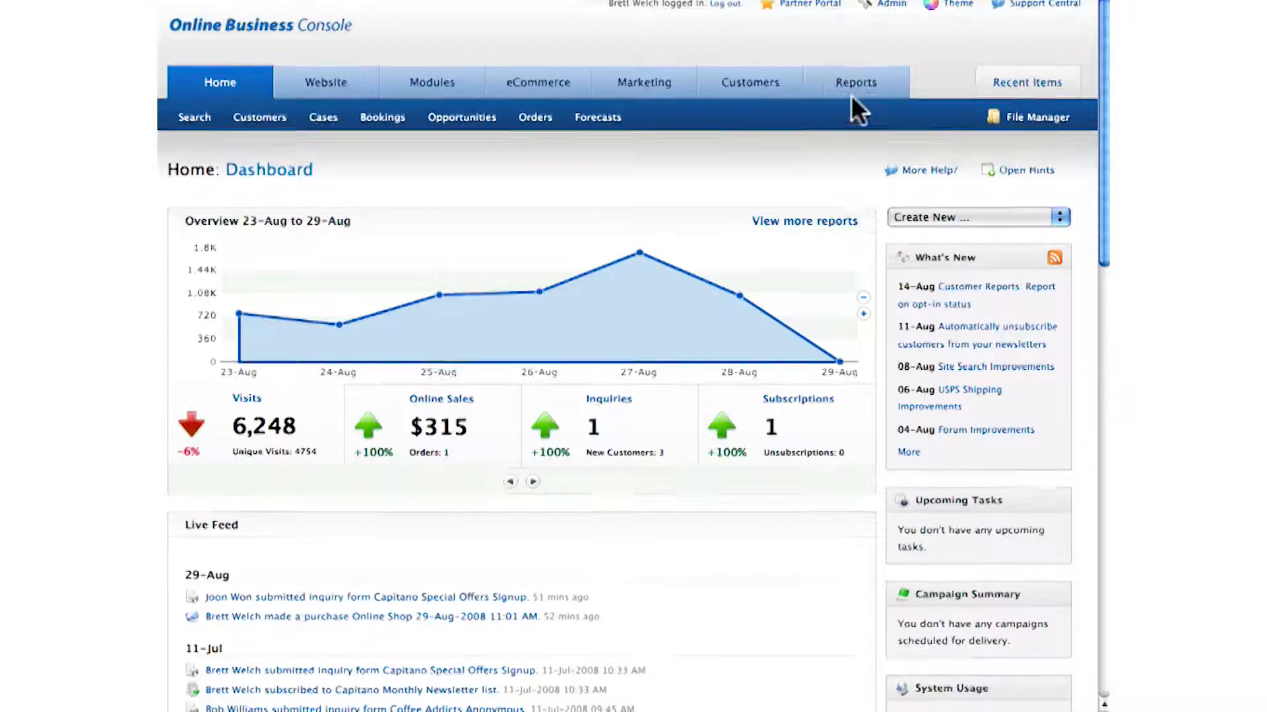
# Start a new Customers and Orders customer report from the Reports section
pyautogui.click(855, 82)
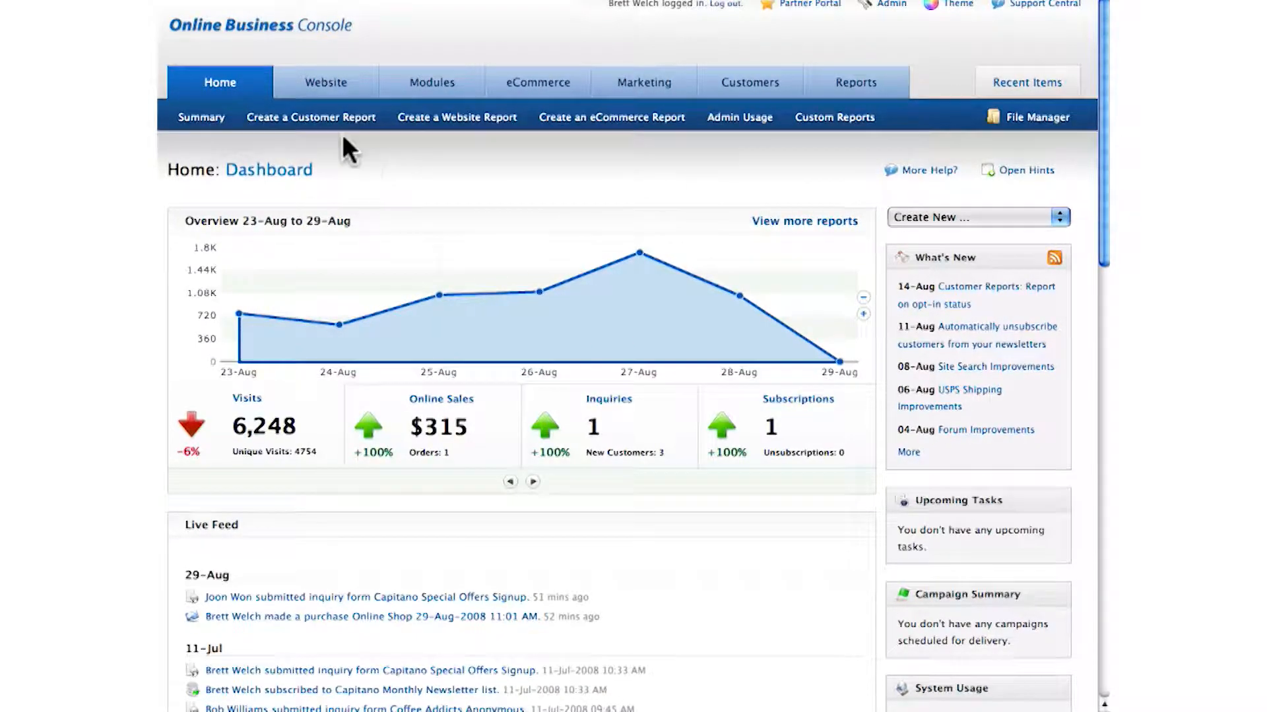
pyautogui.click(855, 82)
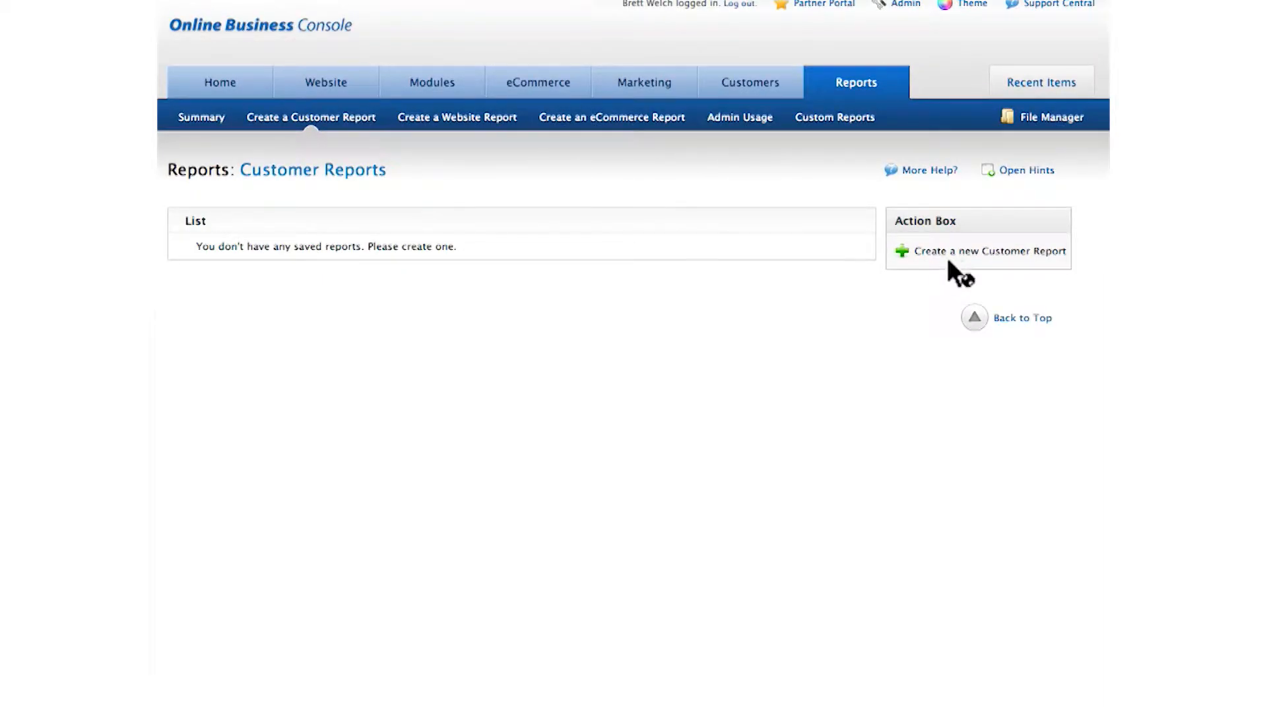
pyautogui.click(988, 251)
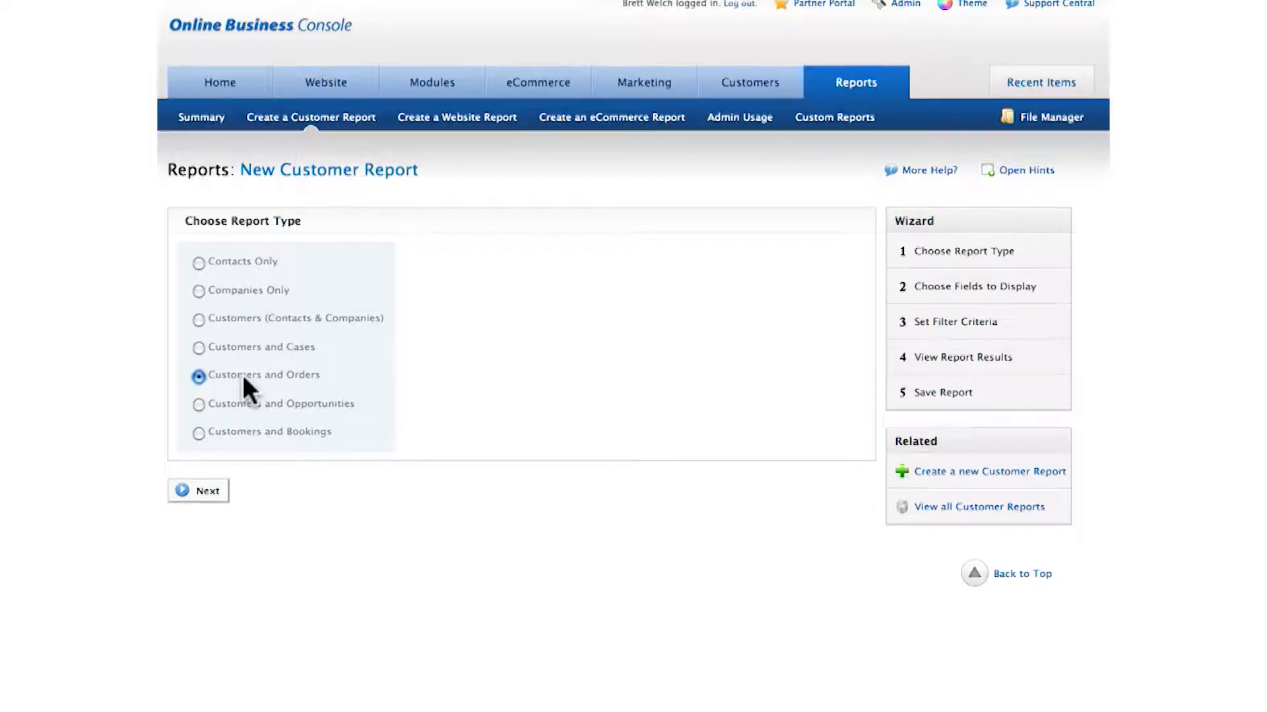
pyautogui.click(198, 491)
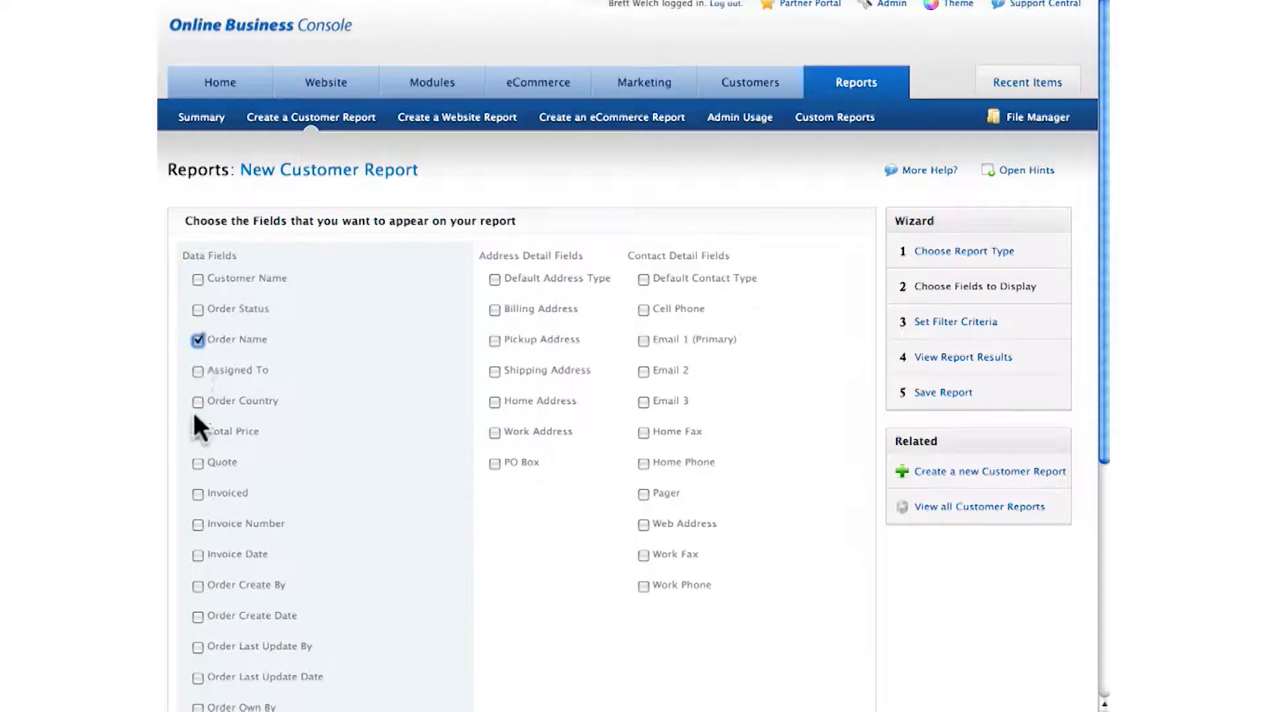
# Include Order Name, Total Price and Email 1, filter Total Price ≥ 100, and generate the report
pyautogui.click(197, 432)
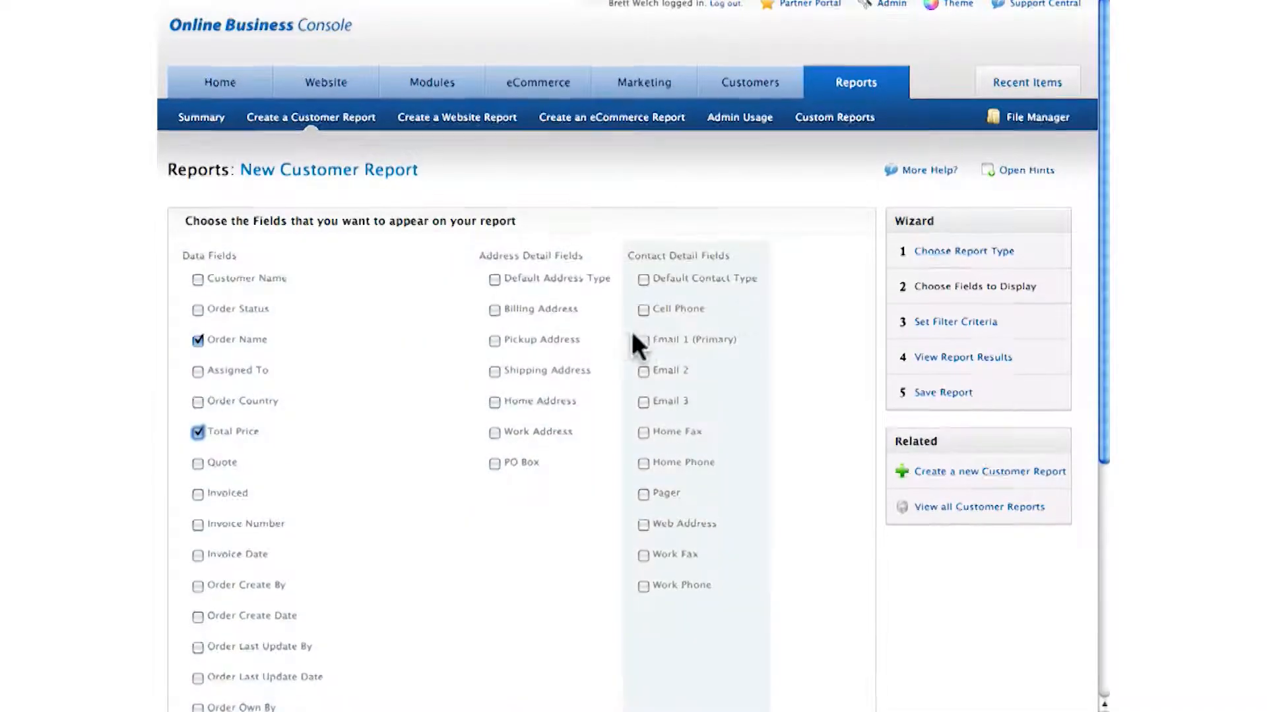
pyautogui.click(642, 341)
pyautogui.write('10')
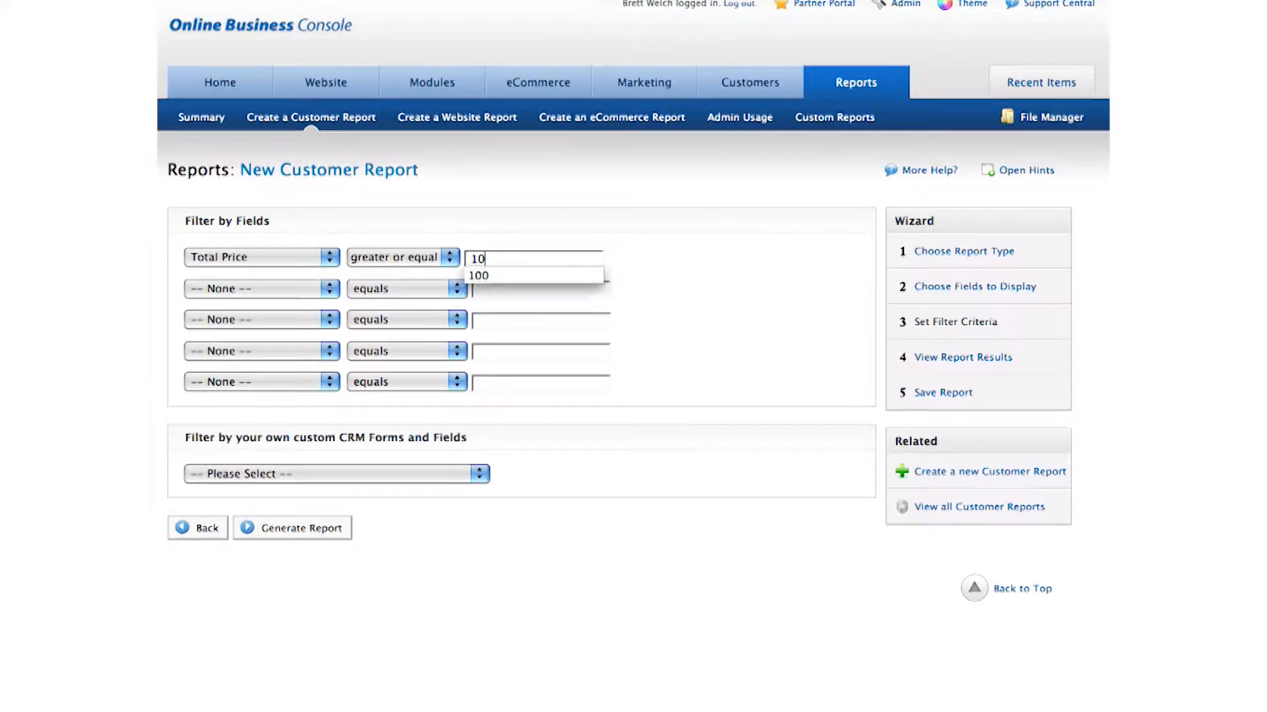
pyautogui.click(479, 276)
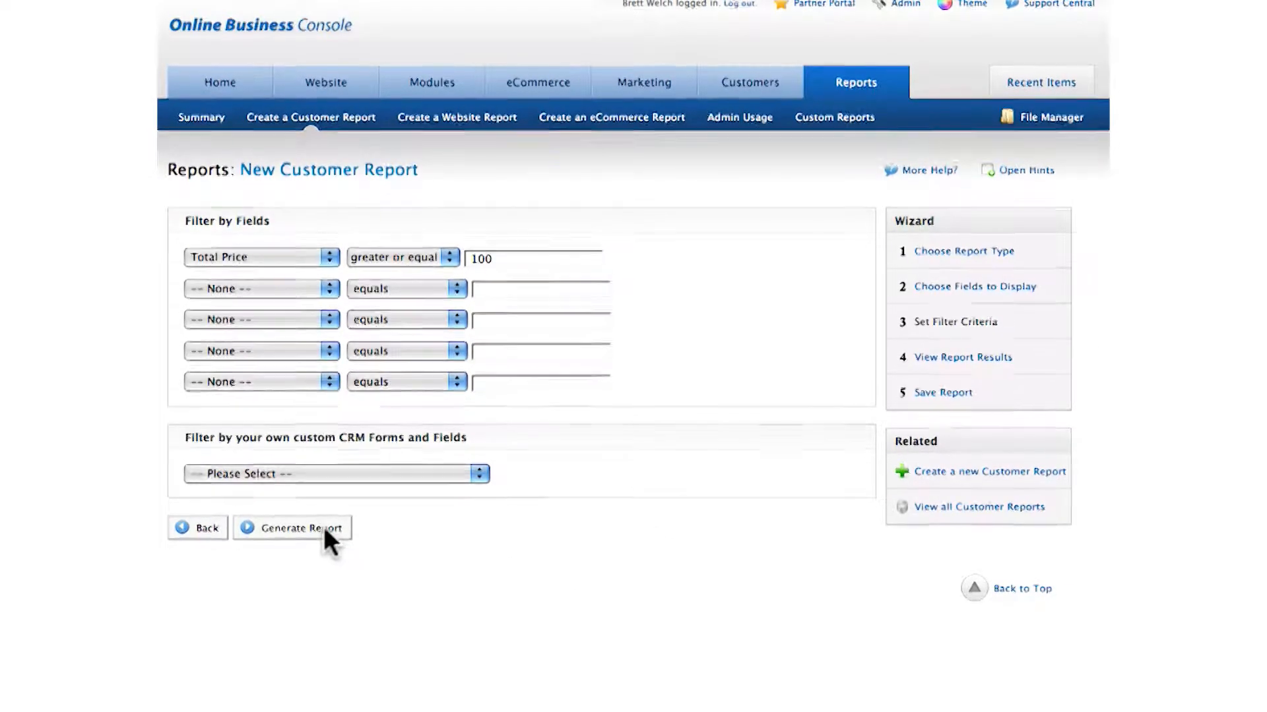
pyautogui.click(292, 527)
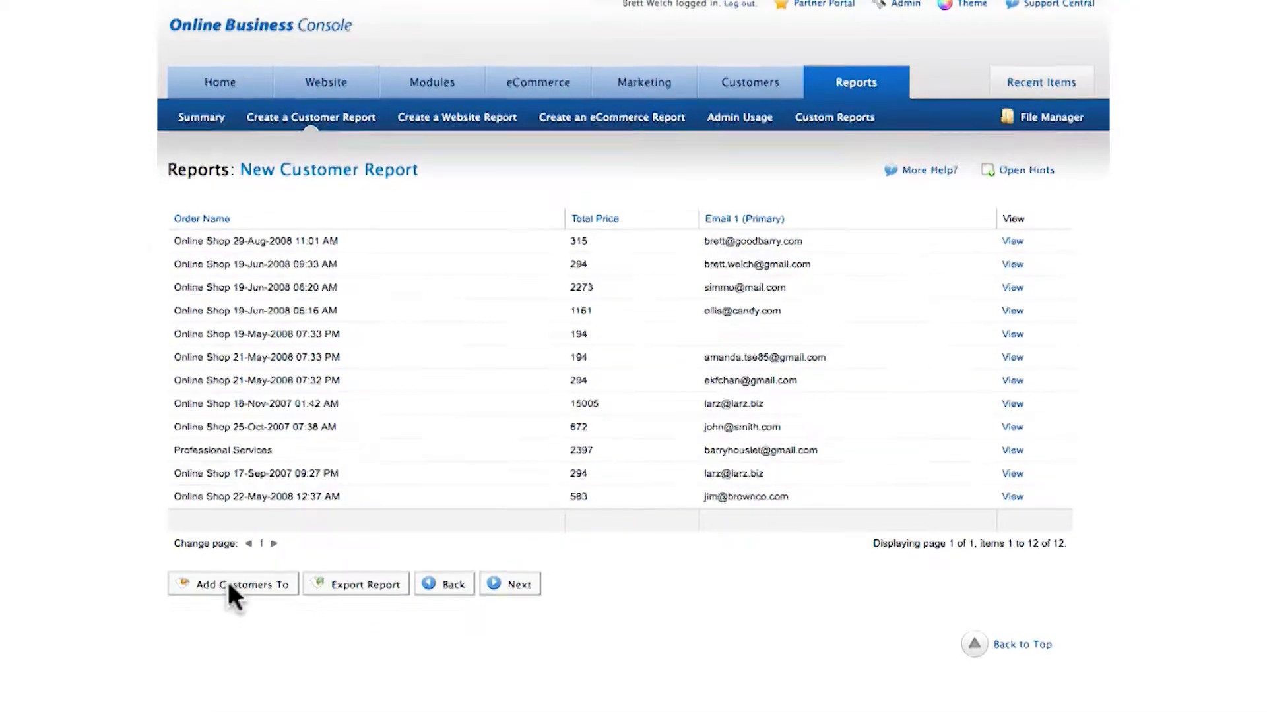
# Add the report's customers to the 'Hey Big Spender!' campaign list and submit
pyautogui.click(241, 585)
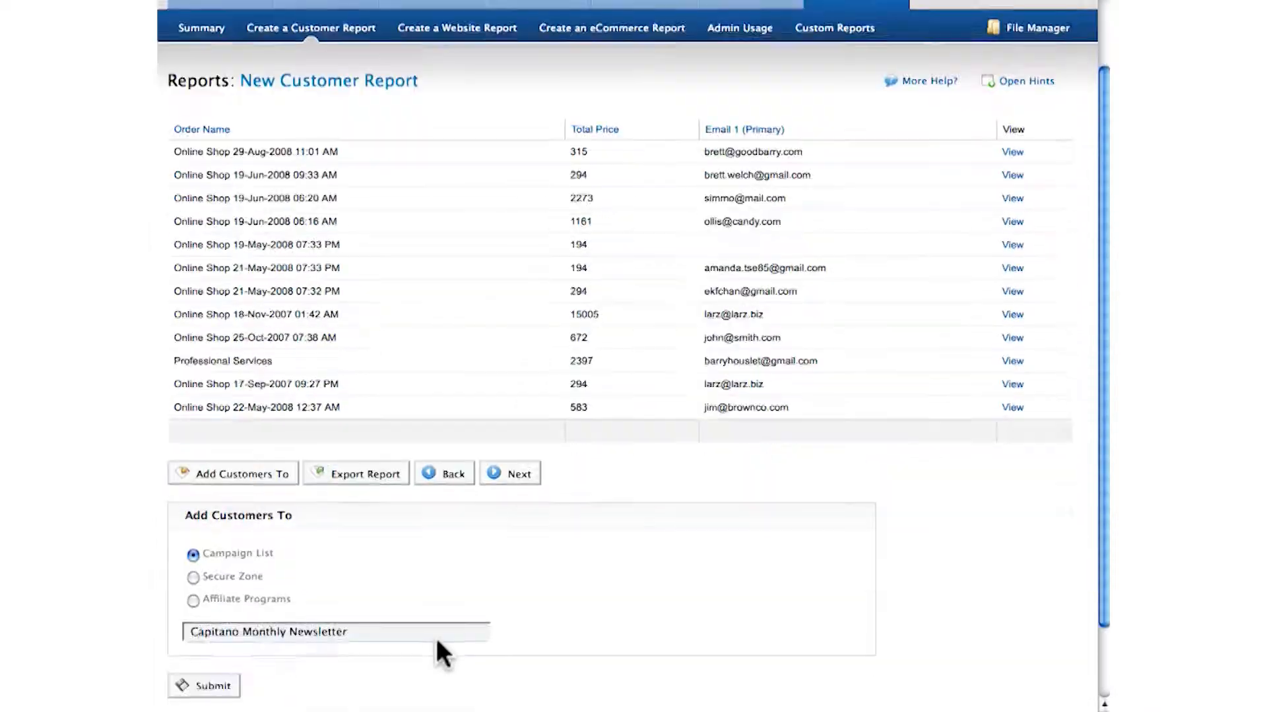
pyautogui.click(335, 632)
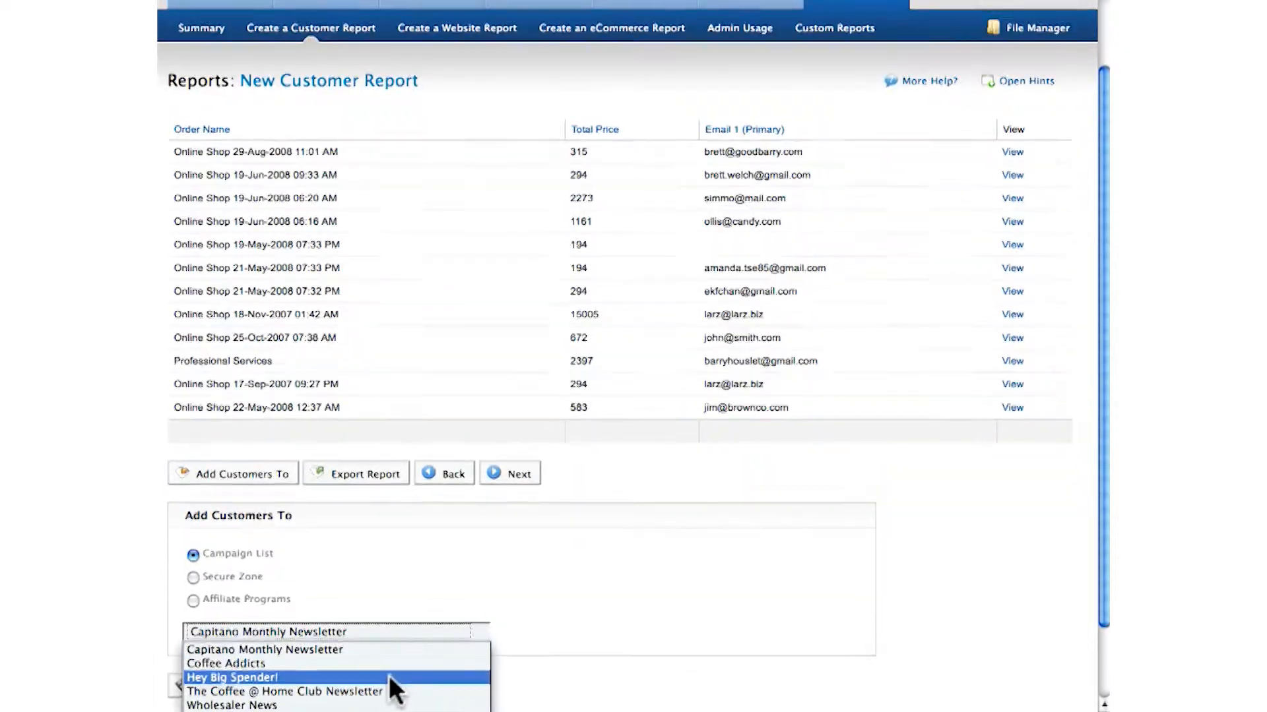
pyautogui.click(232, 676)
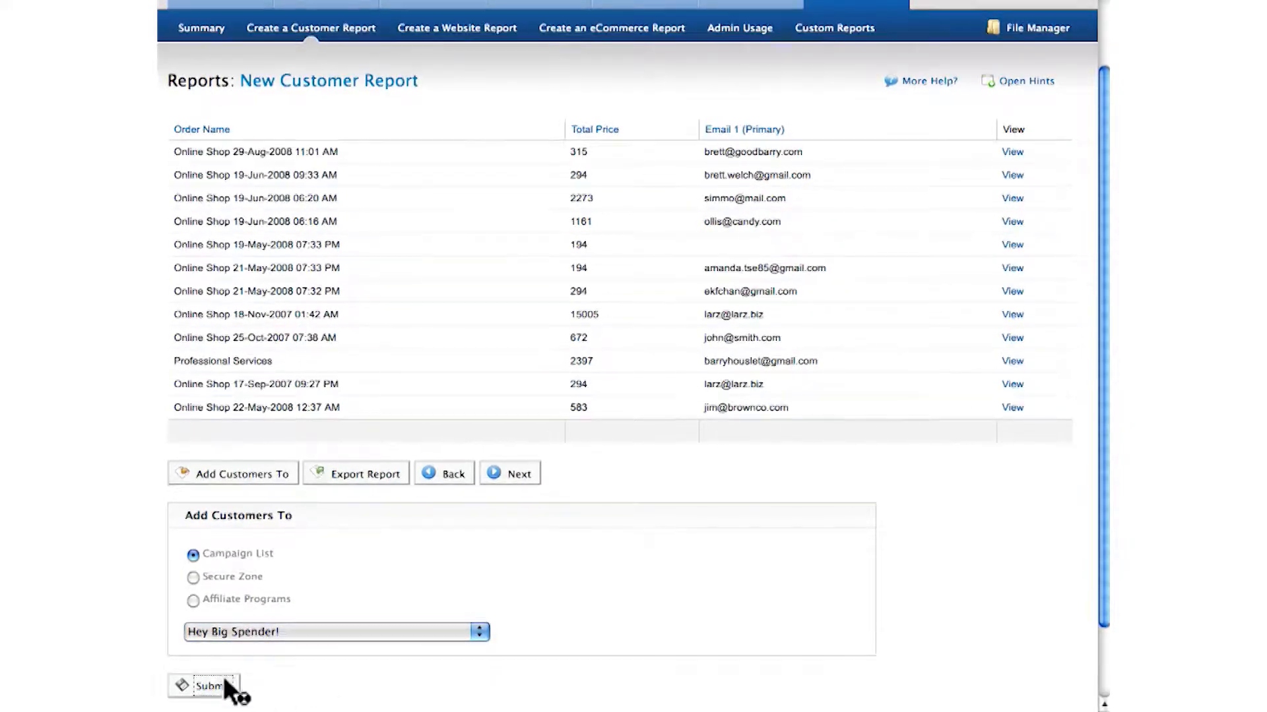
pyautogui.click(207, 686)
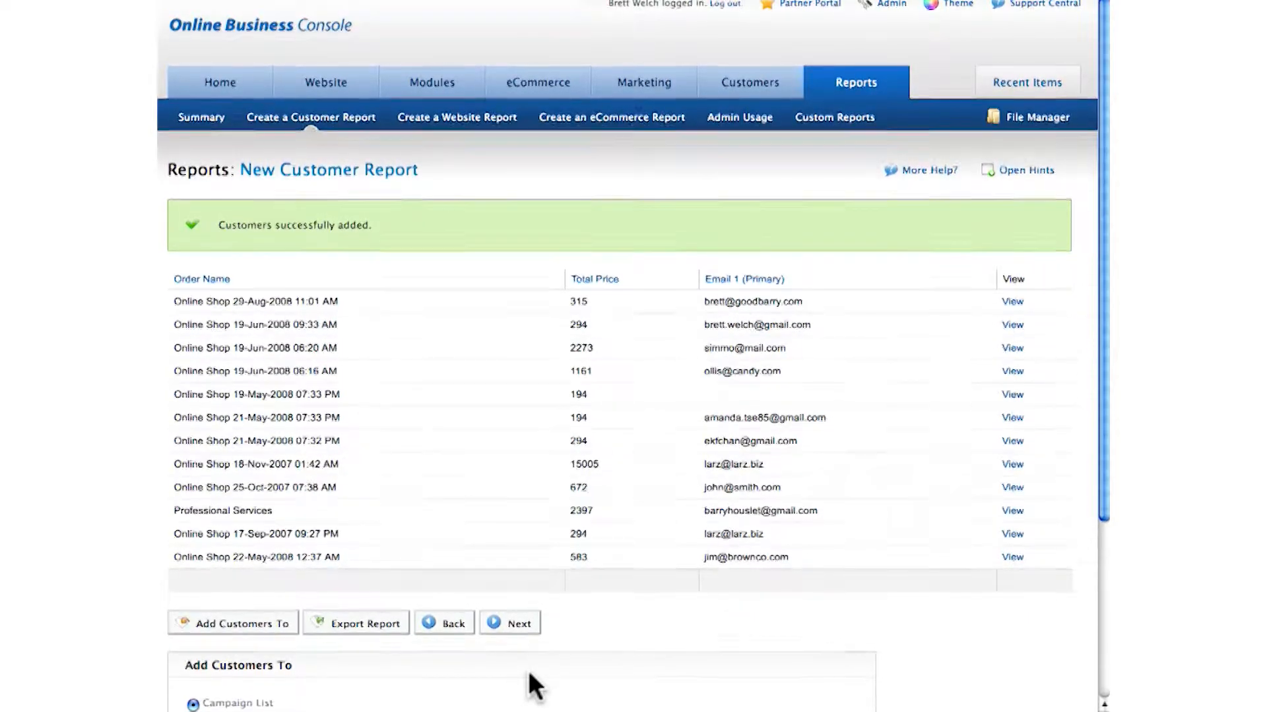
pyautogui.moveTo(661, 373)
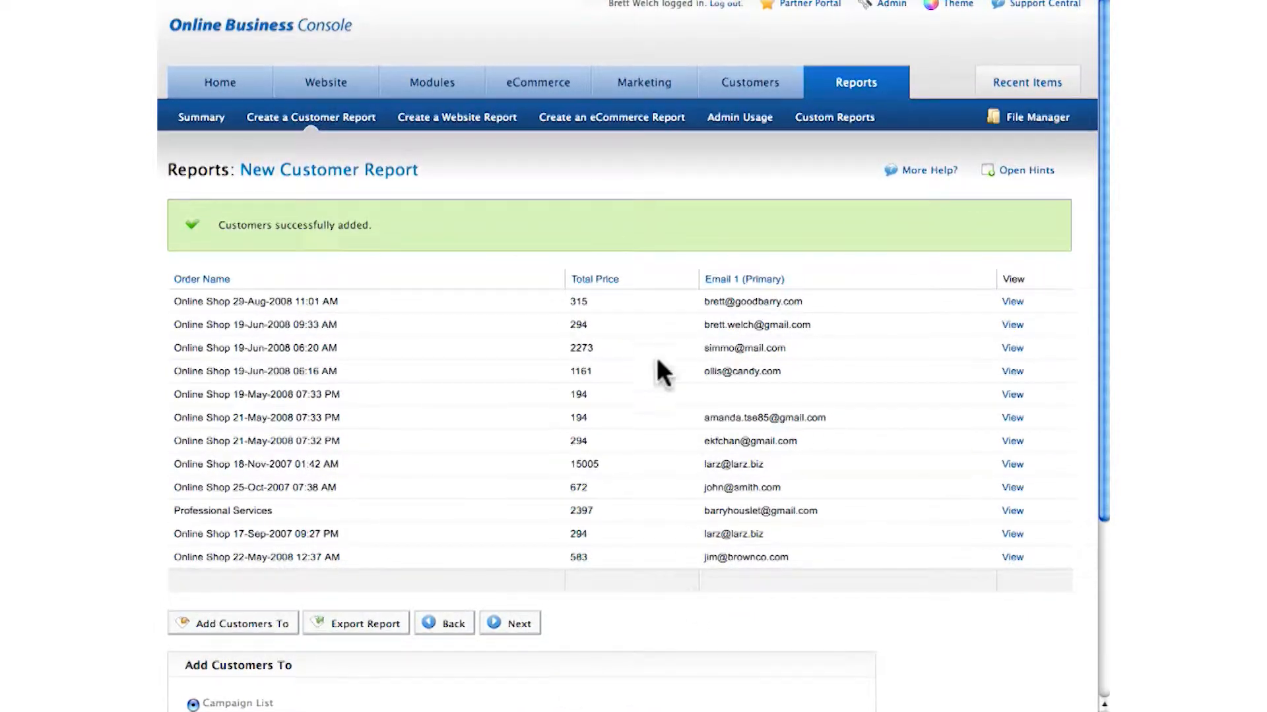